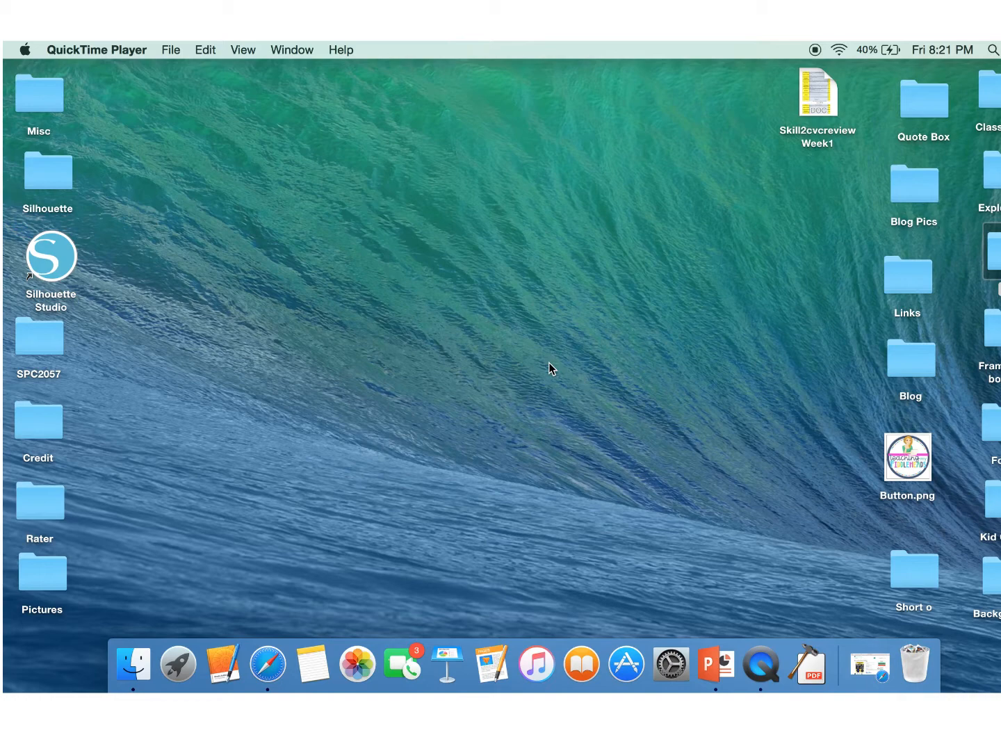
mouse_move(994, 337)
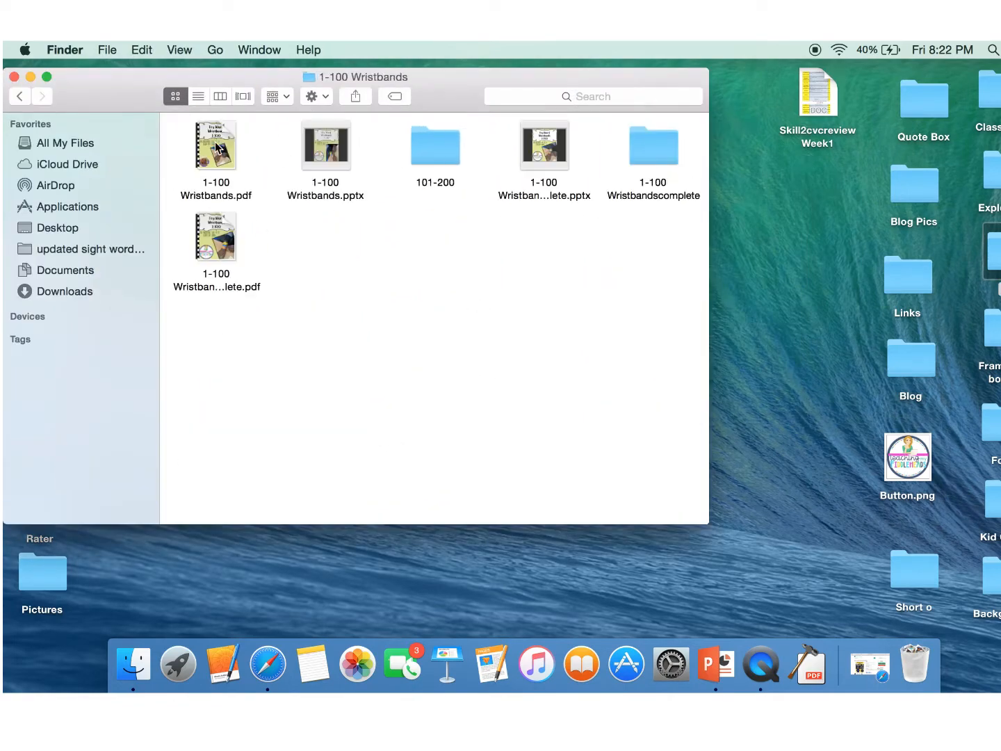
- Open the 1-100 Wristbands presentation and export it as PDF, replacing 1-100 Wristbands.pdf
double_click(325, 145)
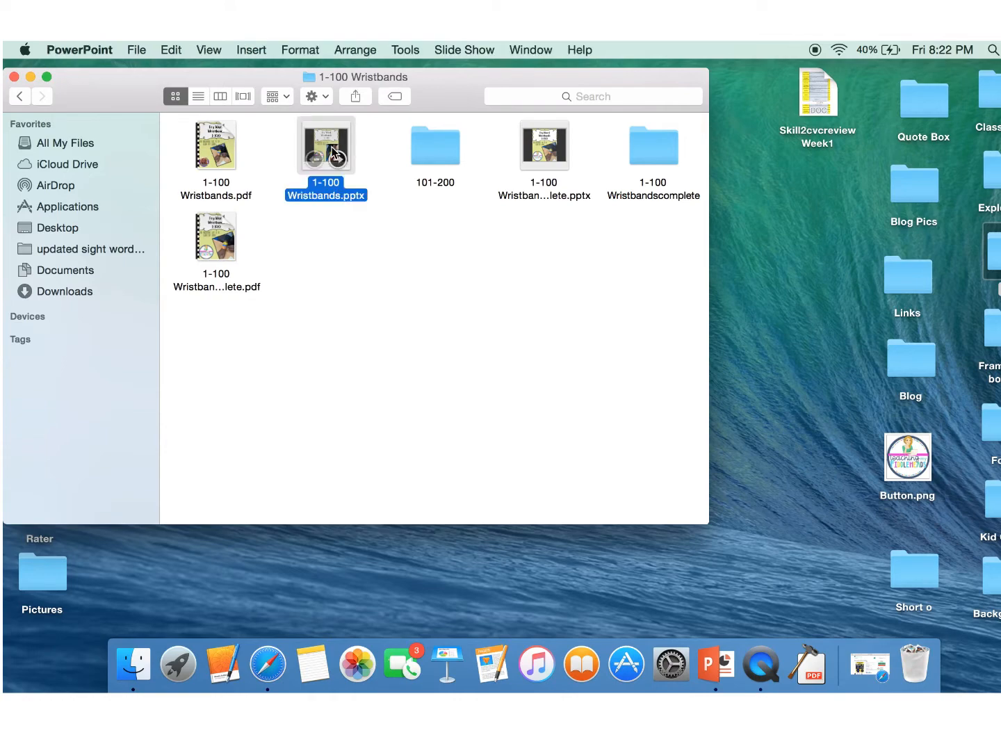
double_click(325, 144)
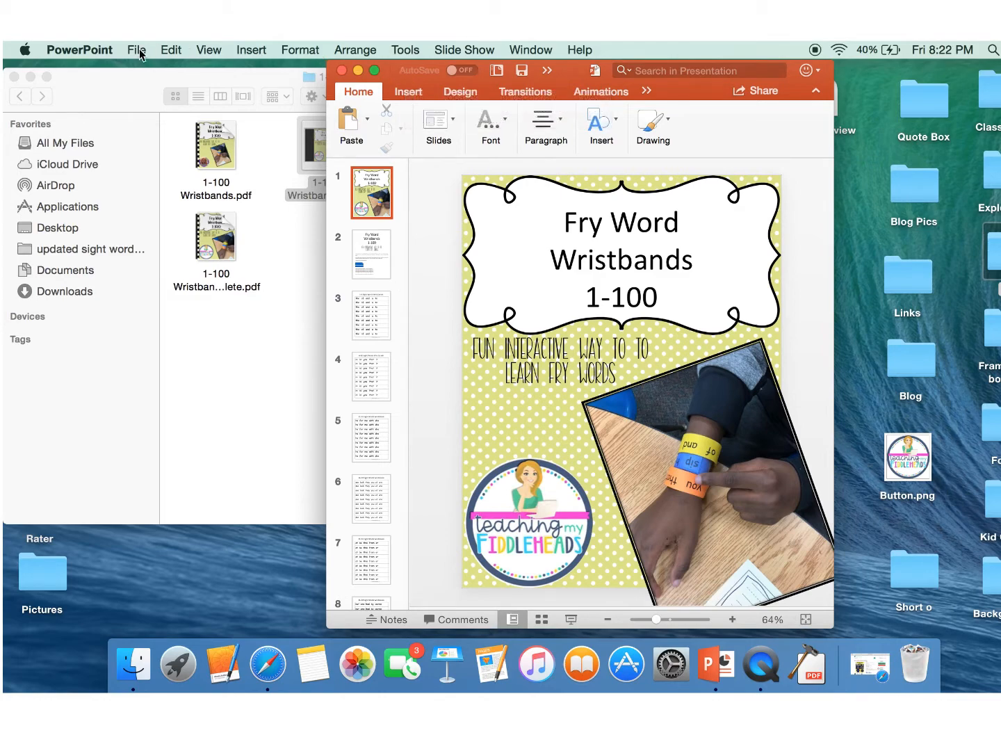
click(137, 50)
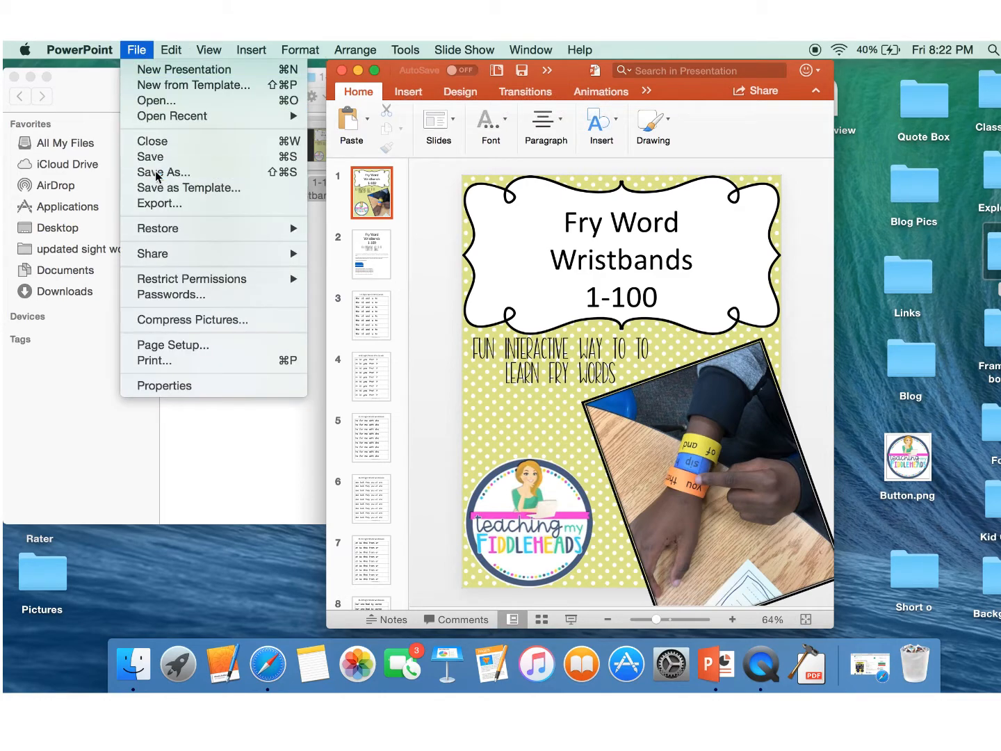
click(163, 172)
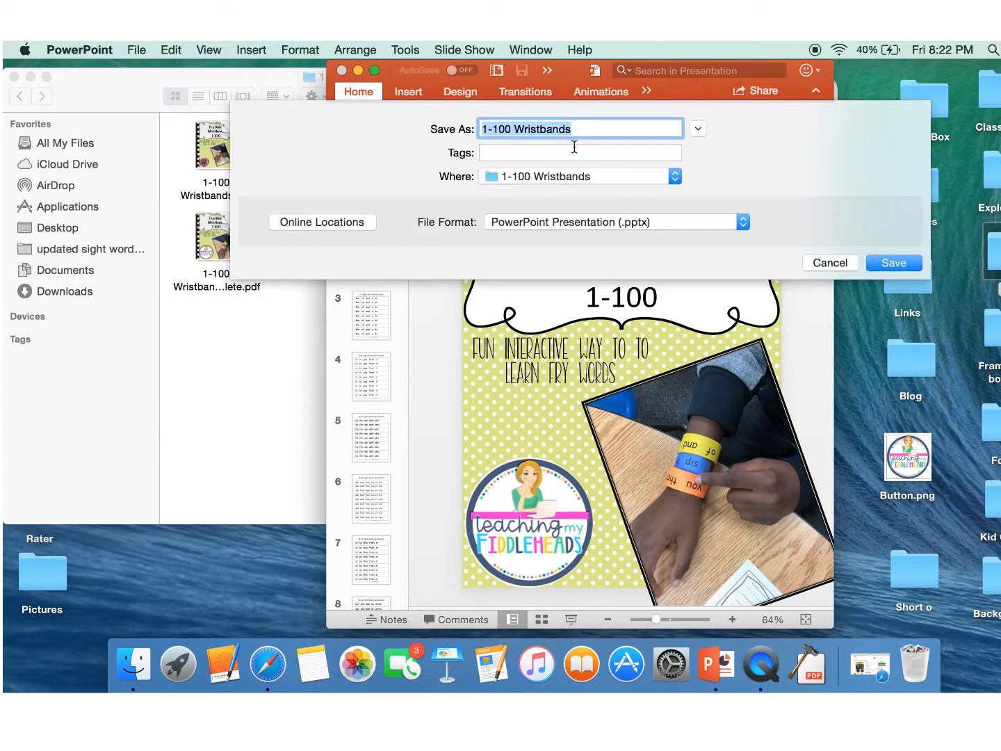
click(616, 222)
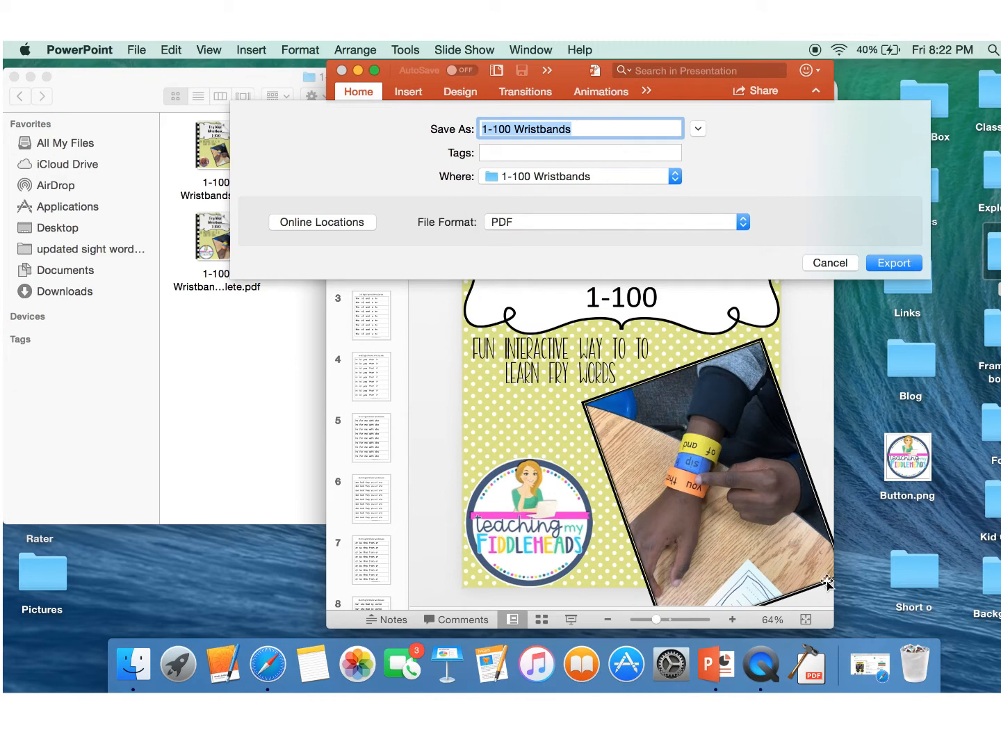
mouse_move(808, 659)
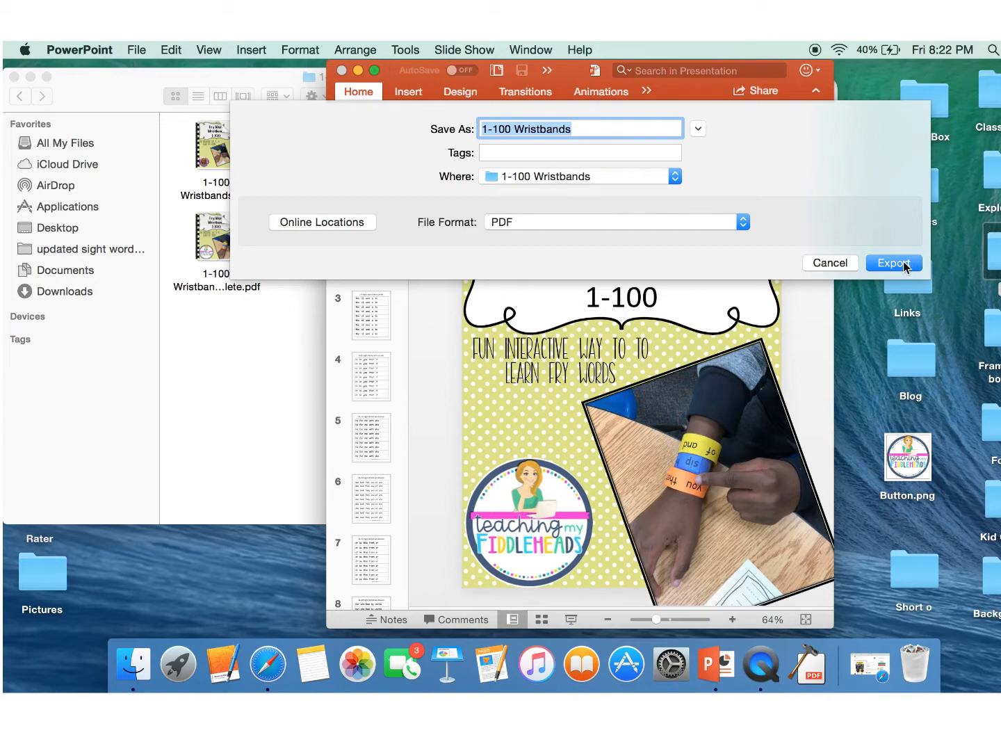
click(894, 263)
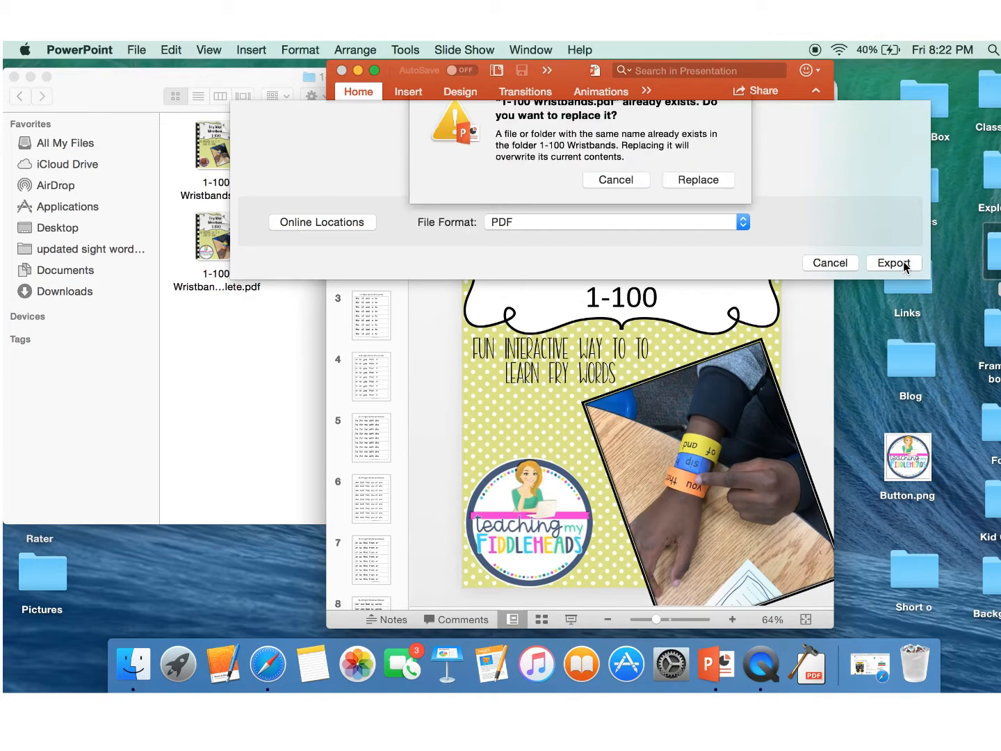
click(616, 179)
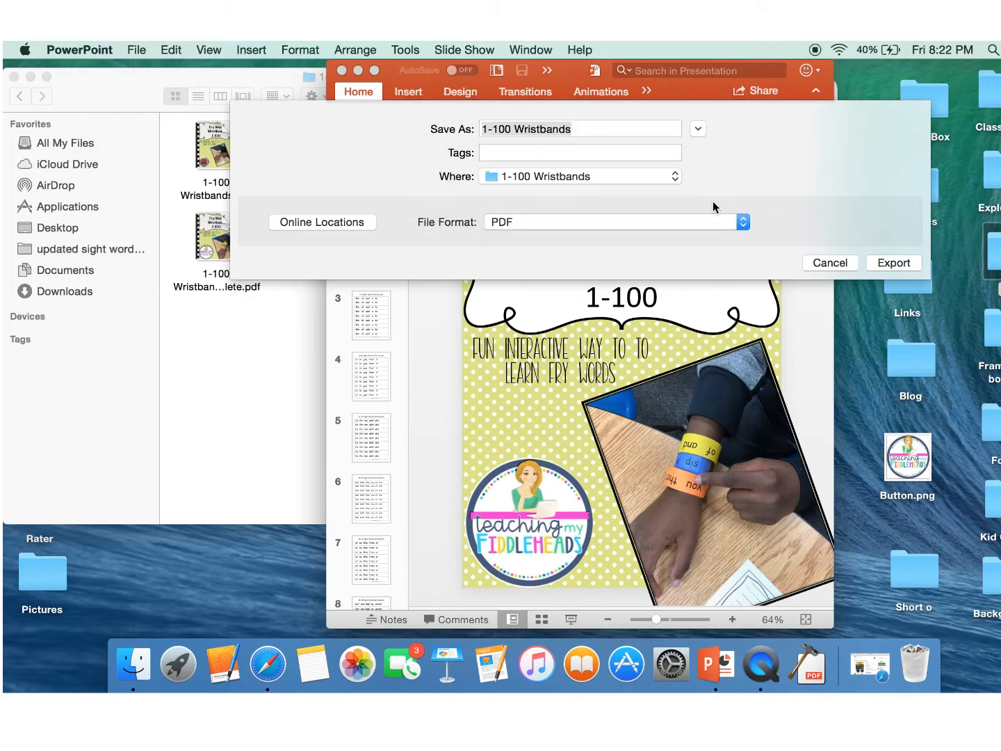
click(894, 263)
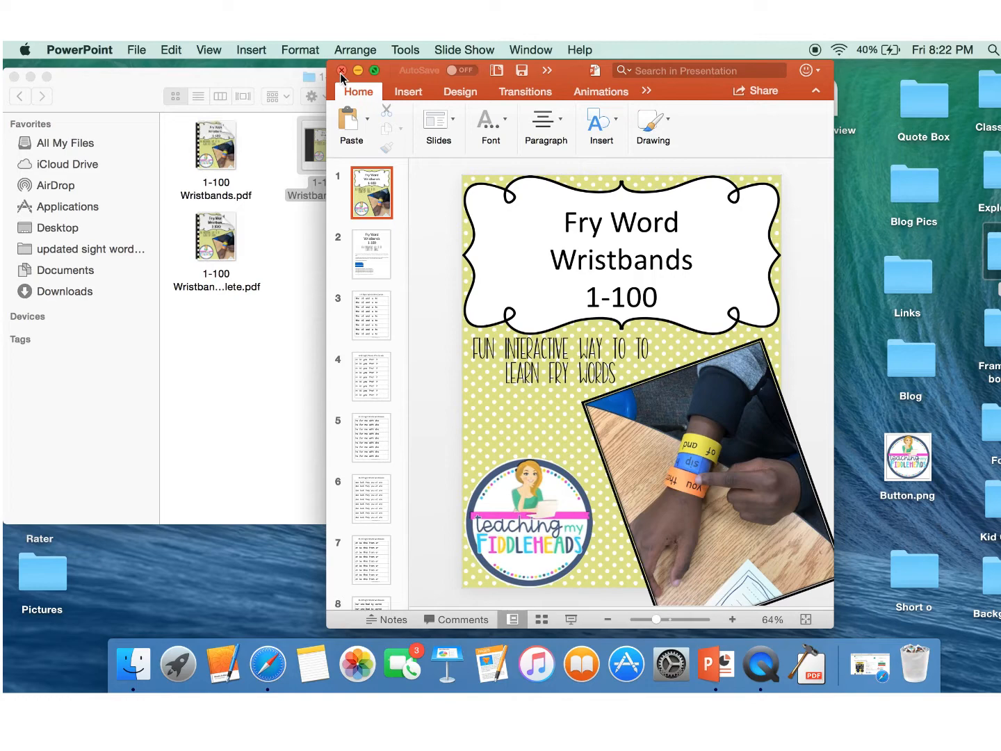
- Close PowerPoint, then set up PNG image output on PDF Toolkit+'s Text/images tab for the Wristbands PDF
click(341, 71)
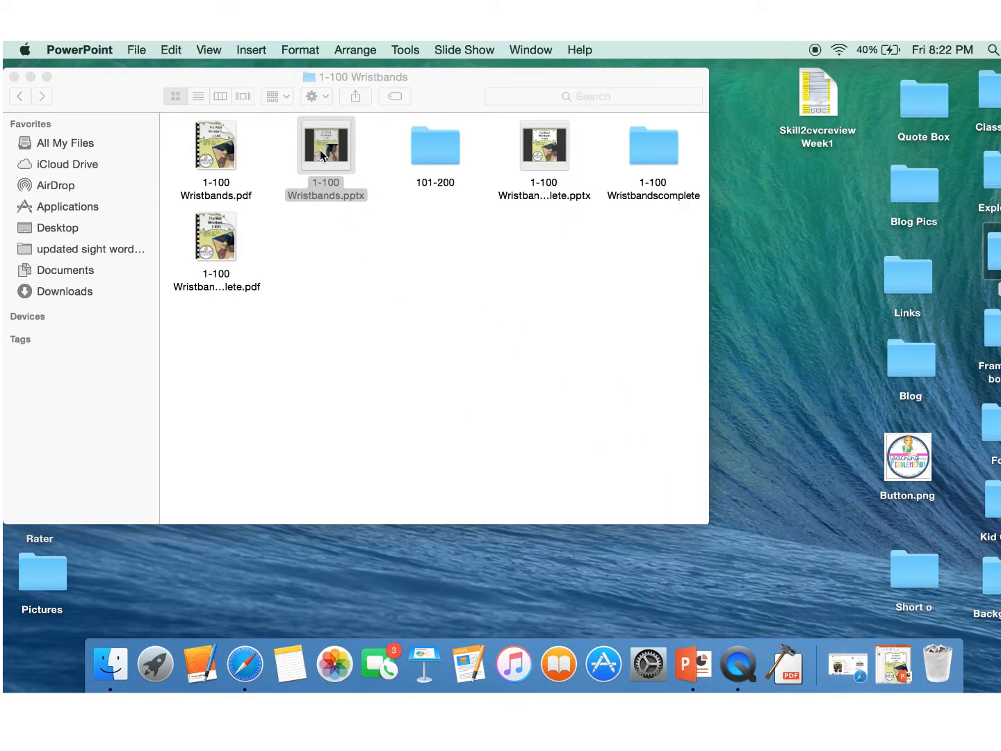
mouse_move(845, 664)
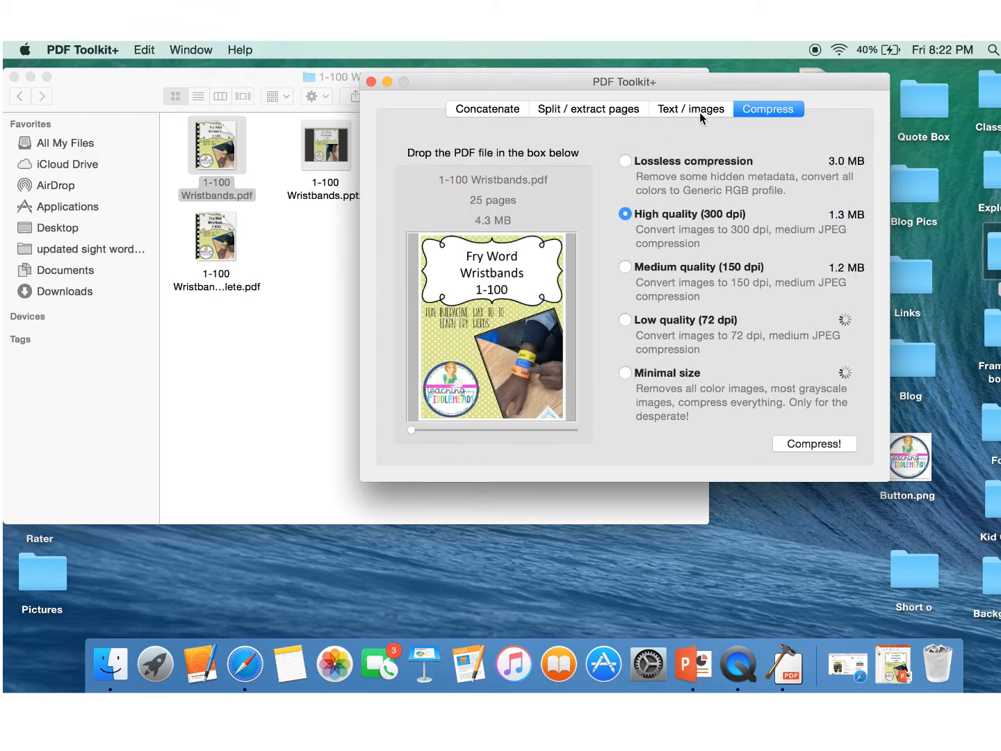
click(691, 109)
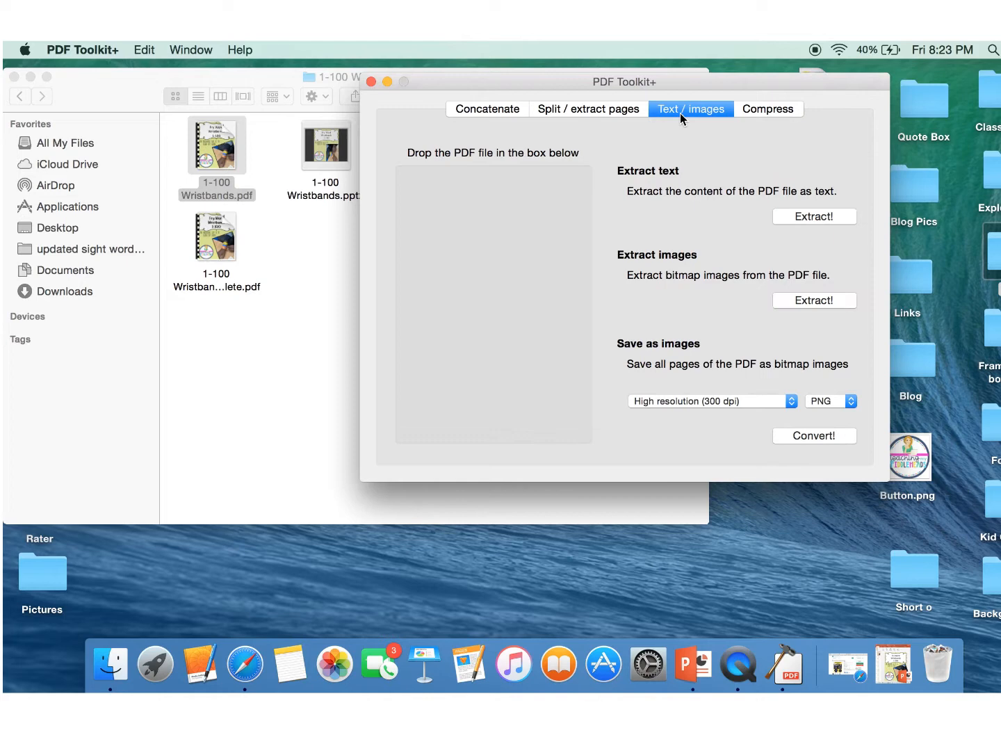
mouse_move(685, 416)
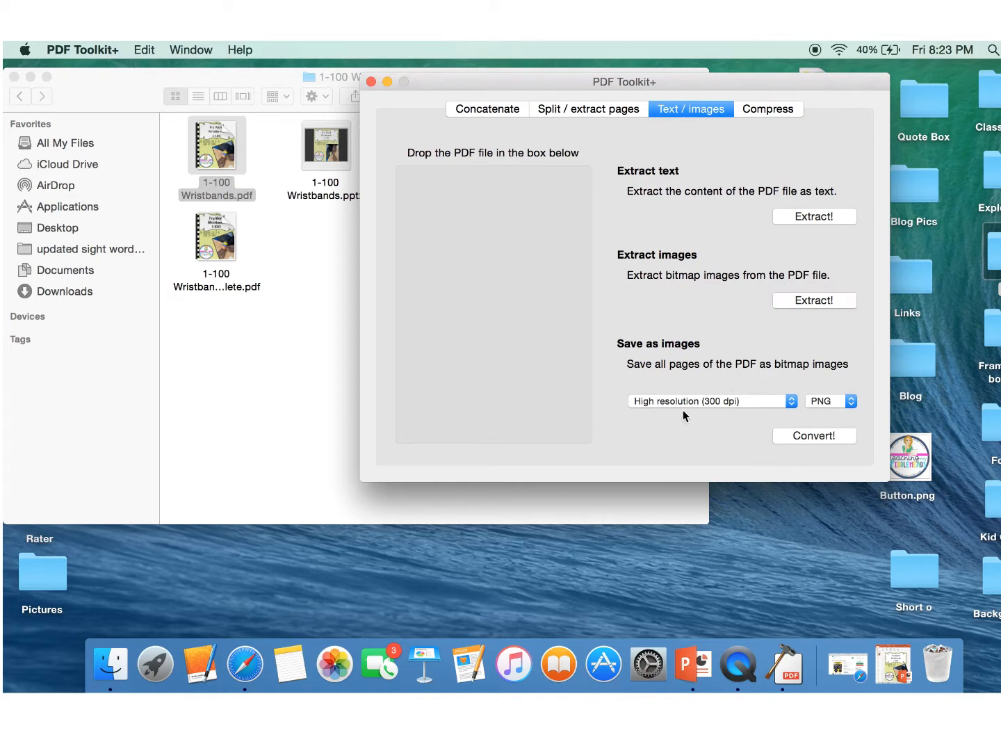
mouse_move(854, 412)
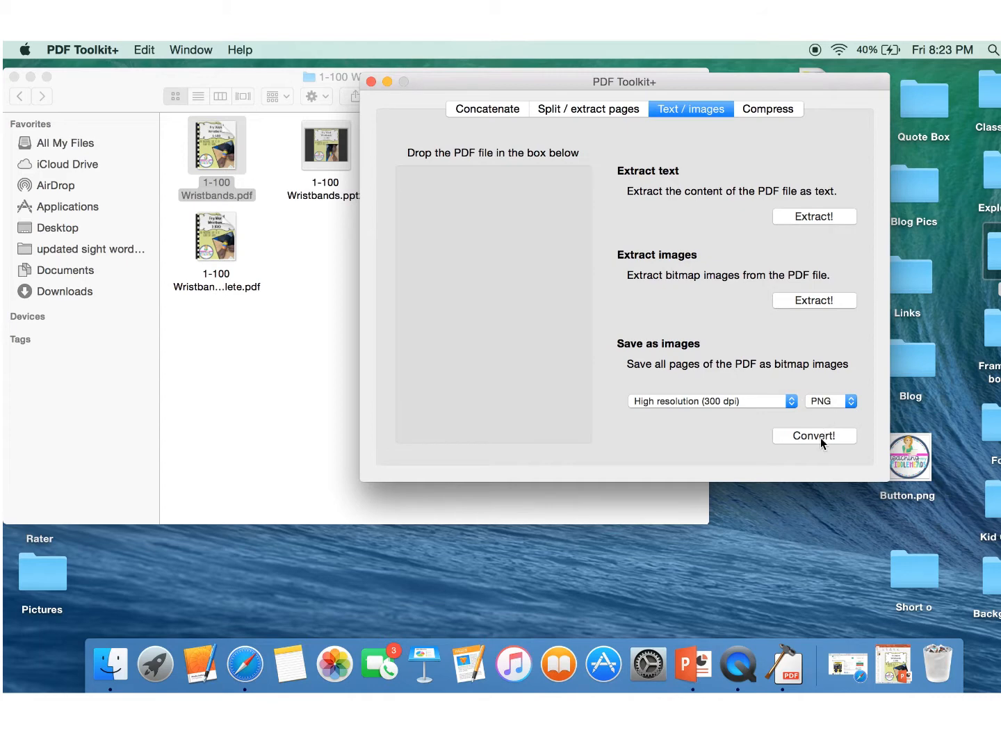
click(831, 401)
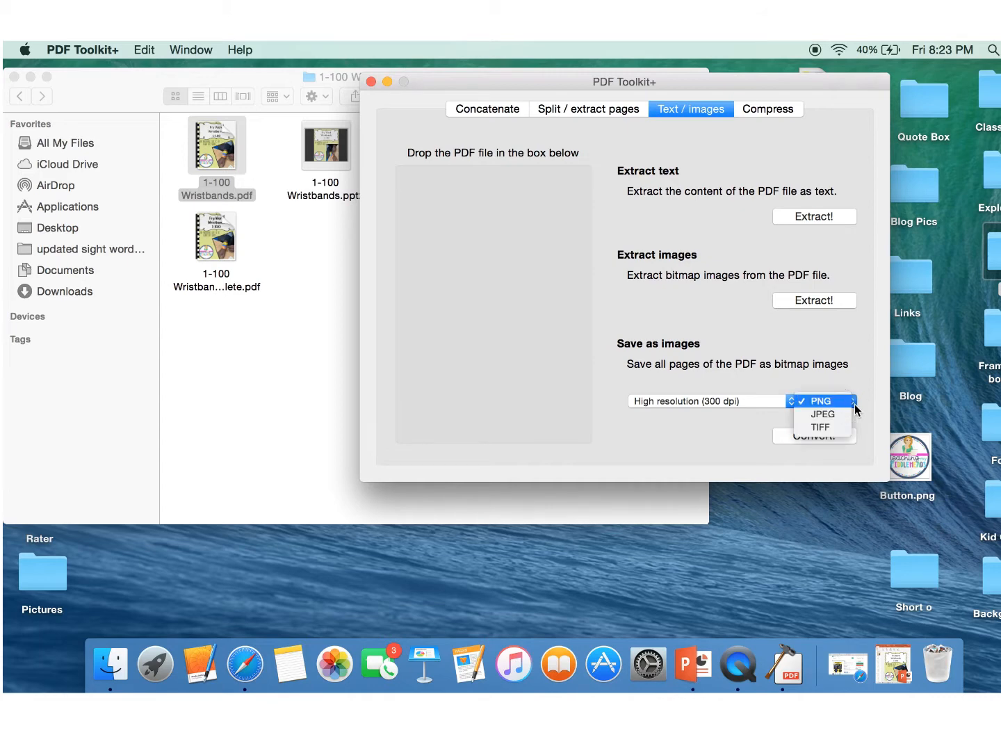
click(821, 401)
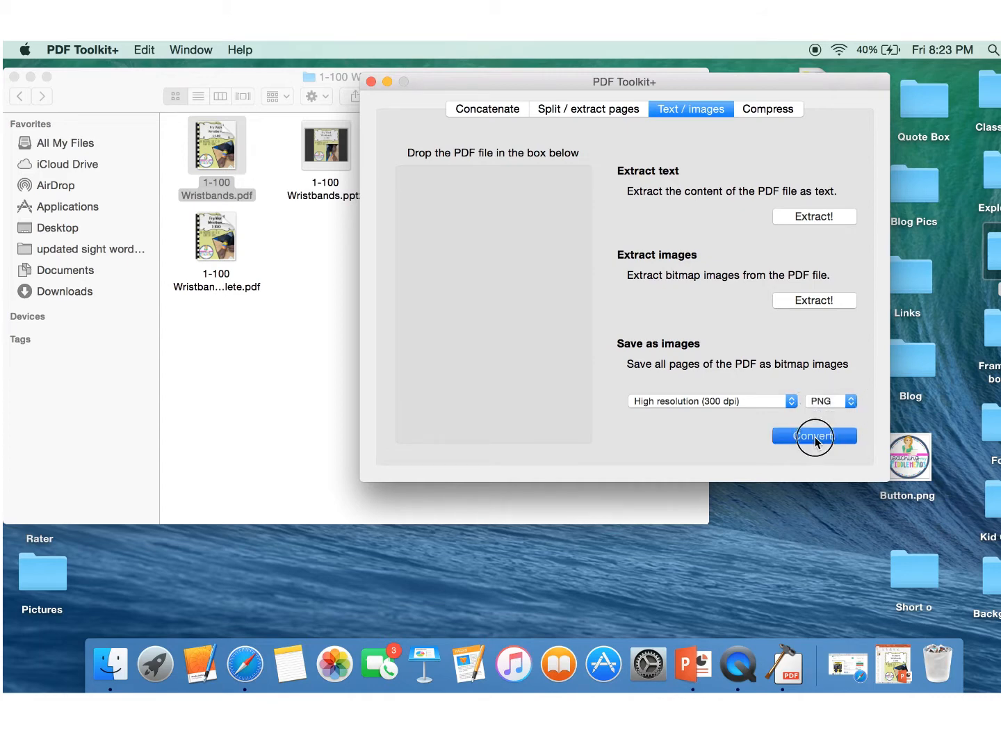
click(814, 436)
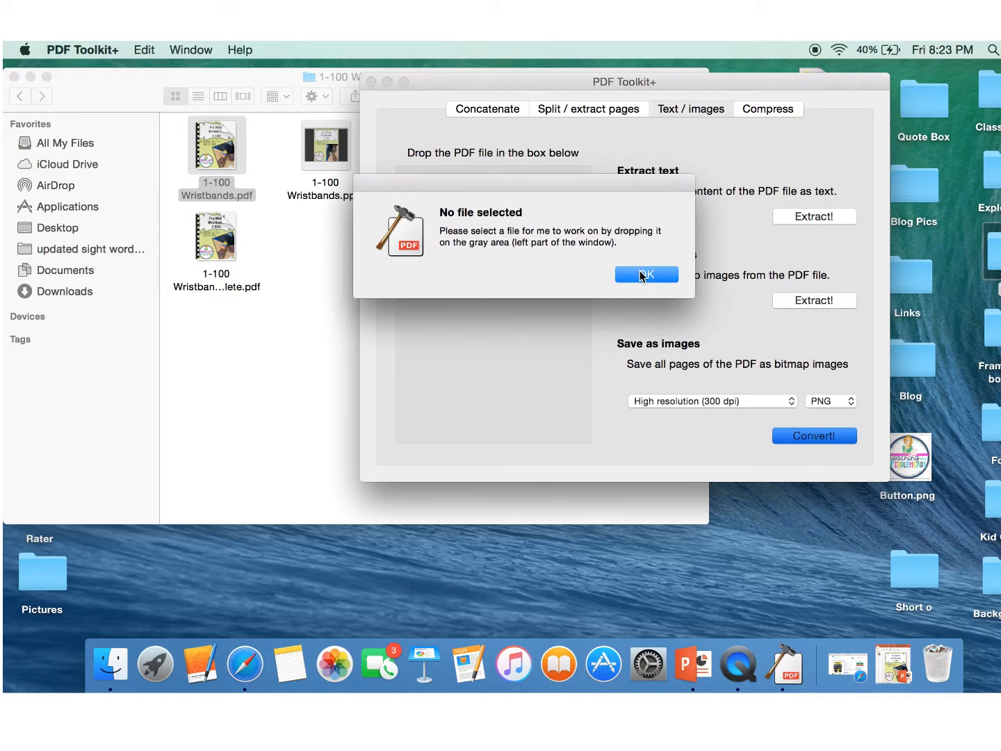
click(646, 273)
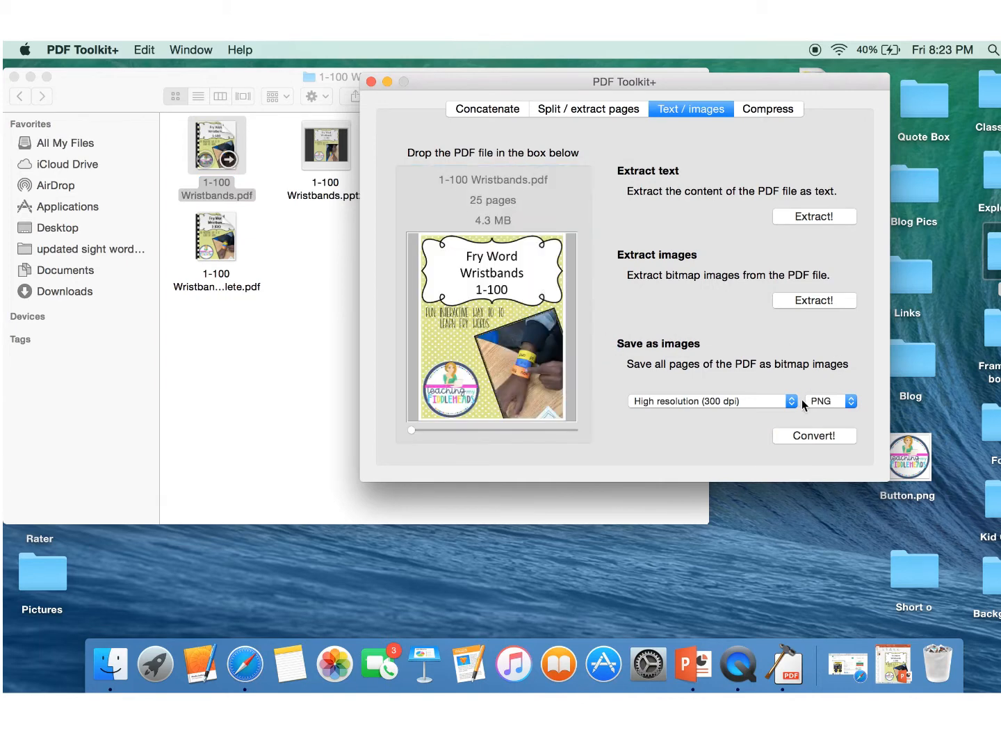
click(815, 435)
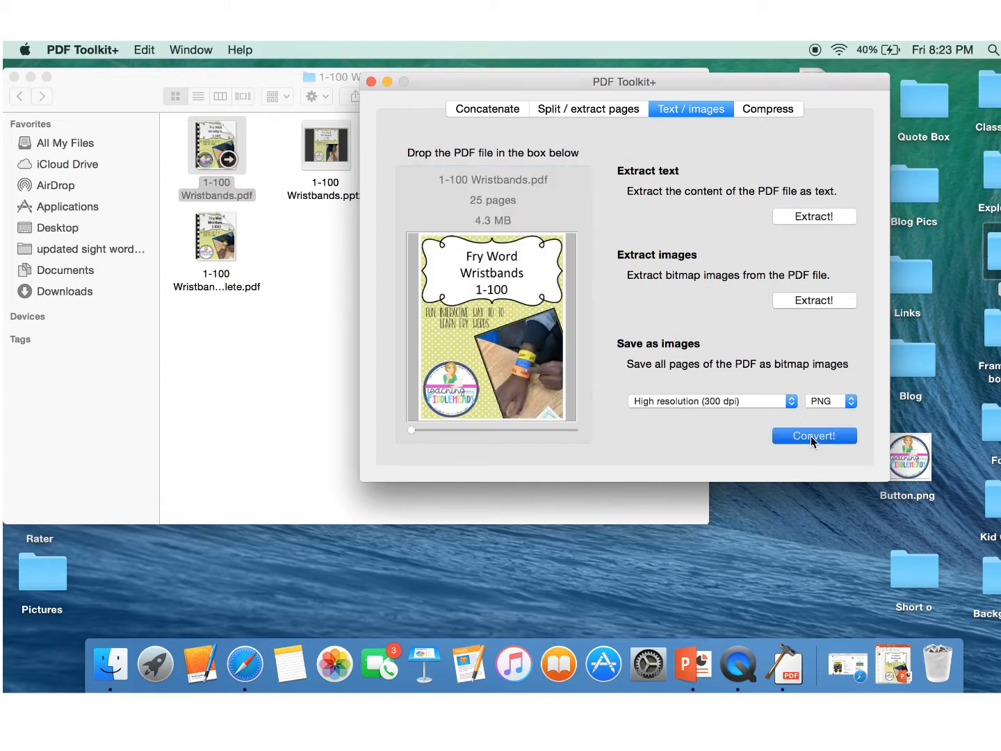
- Convert the pages to PNG images saved in a Desktop folder named 1-100finish
click(814, 435)
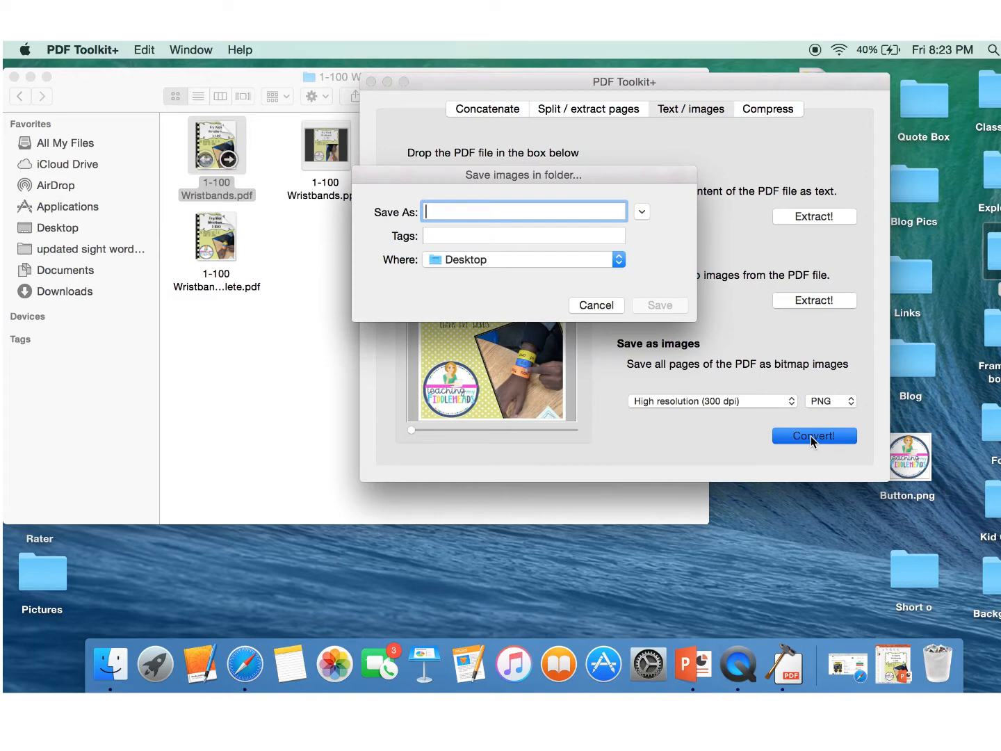
text(1-100)
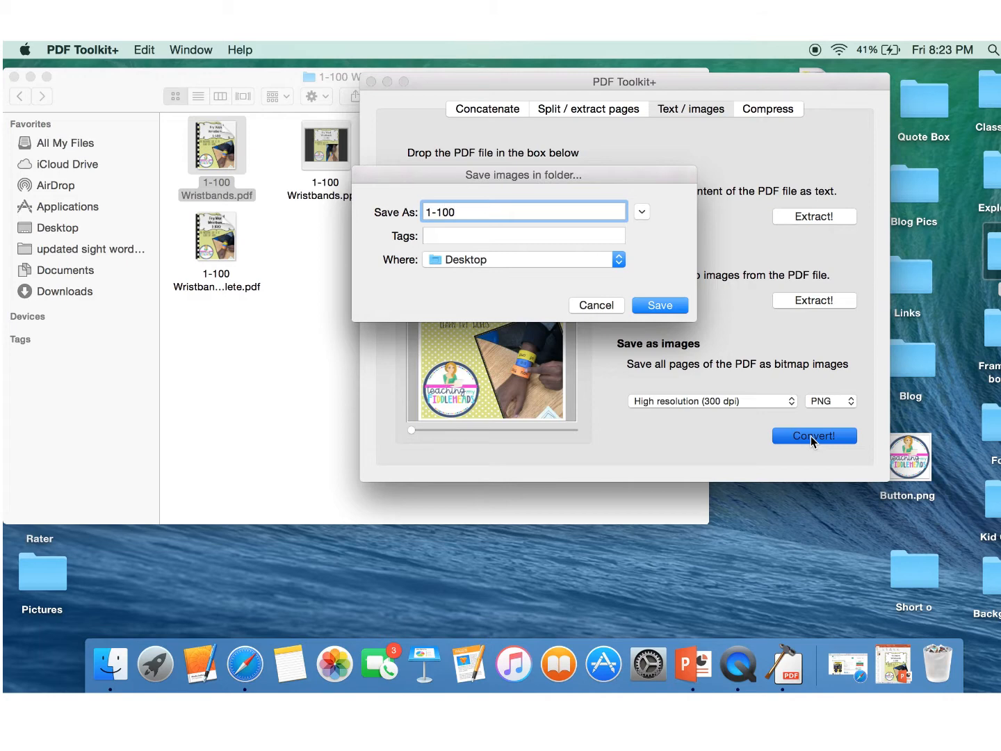
text(finis)
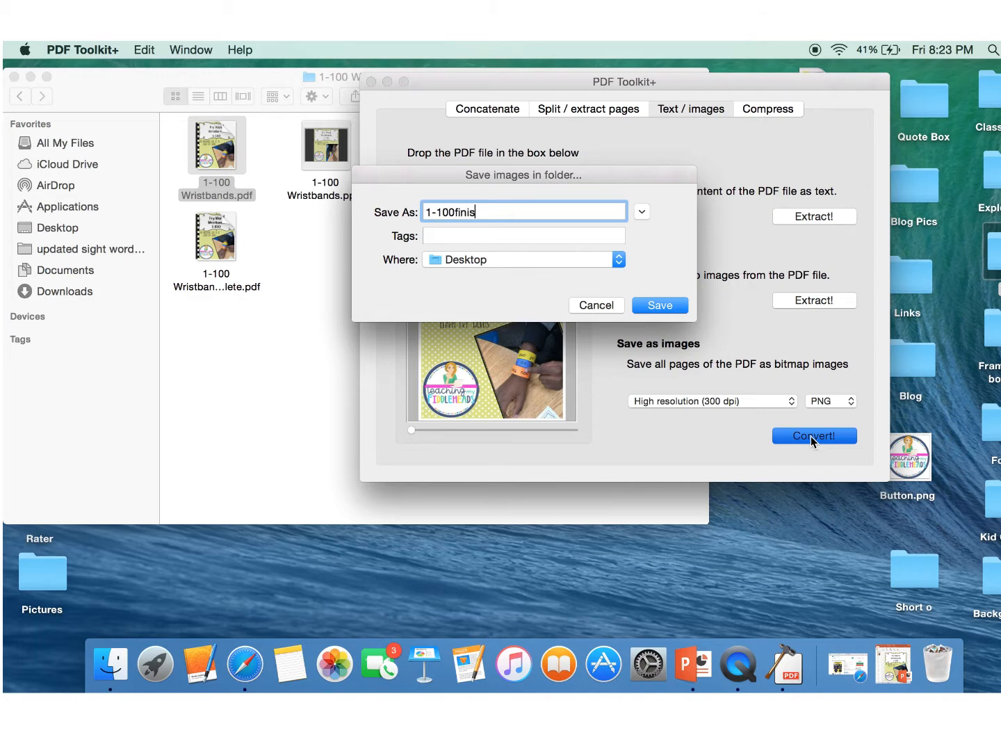
text(h)
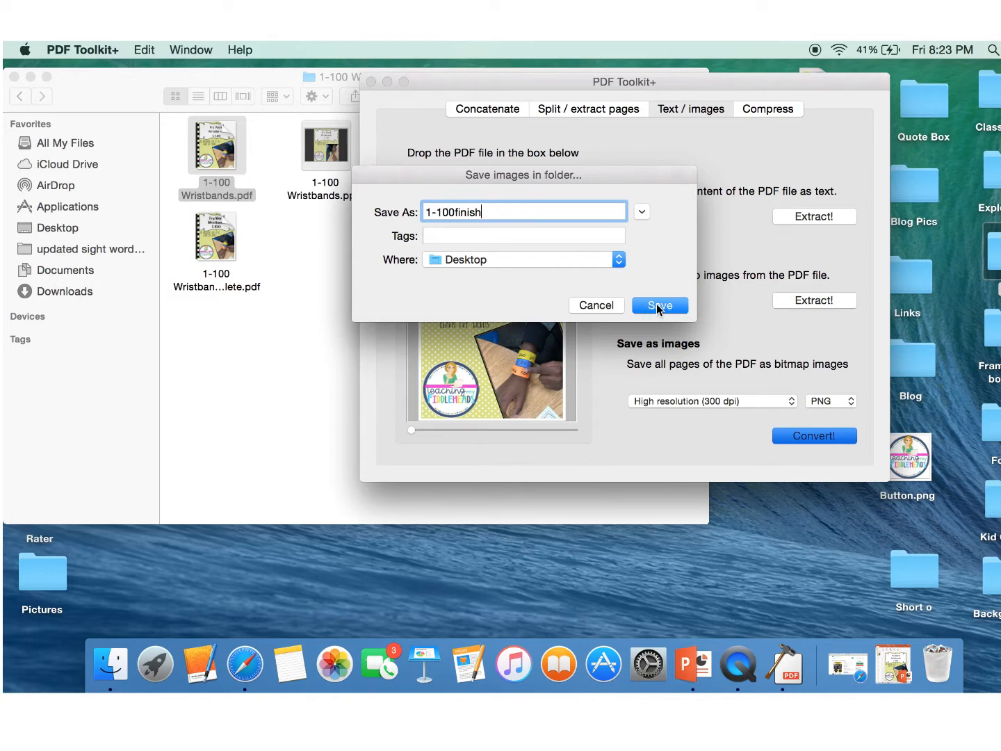
click(659, 305)
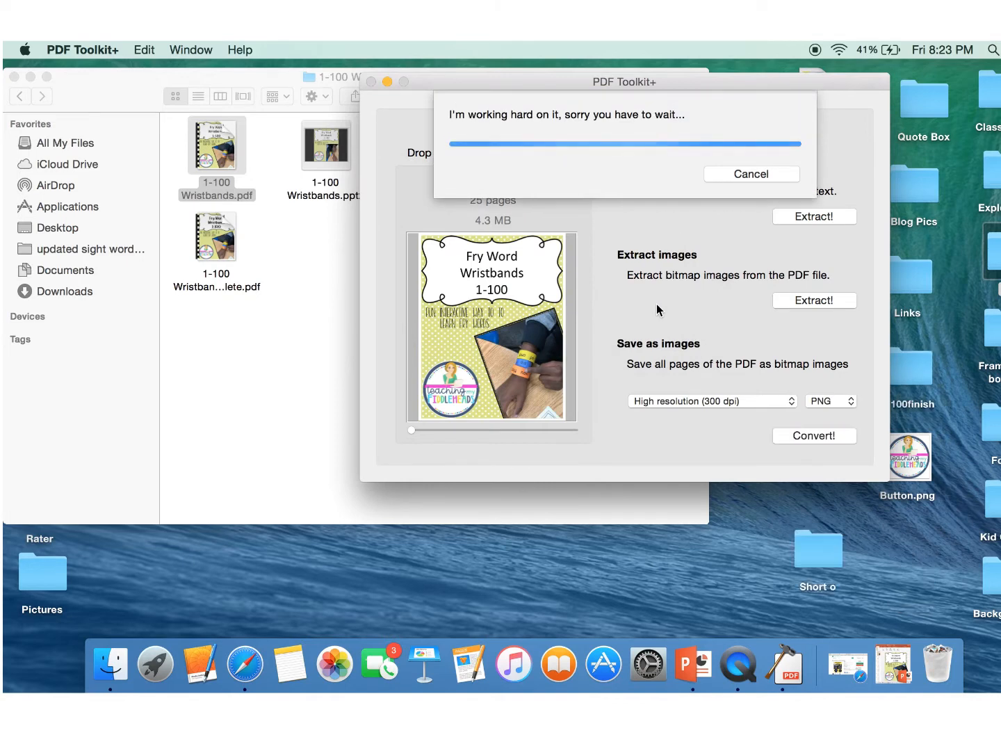
mouse_move(710, 312)
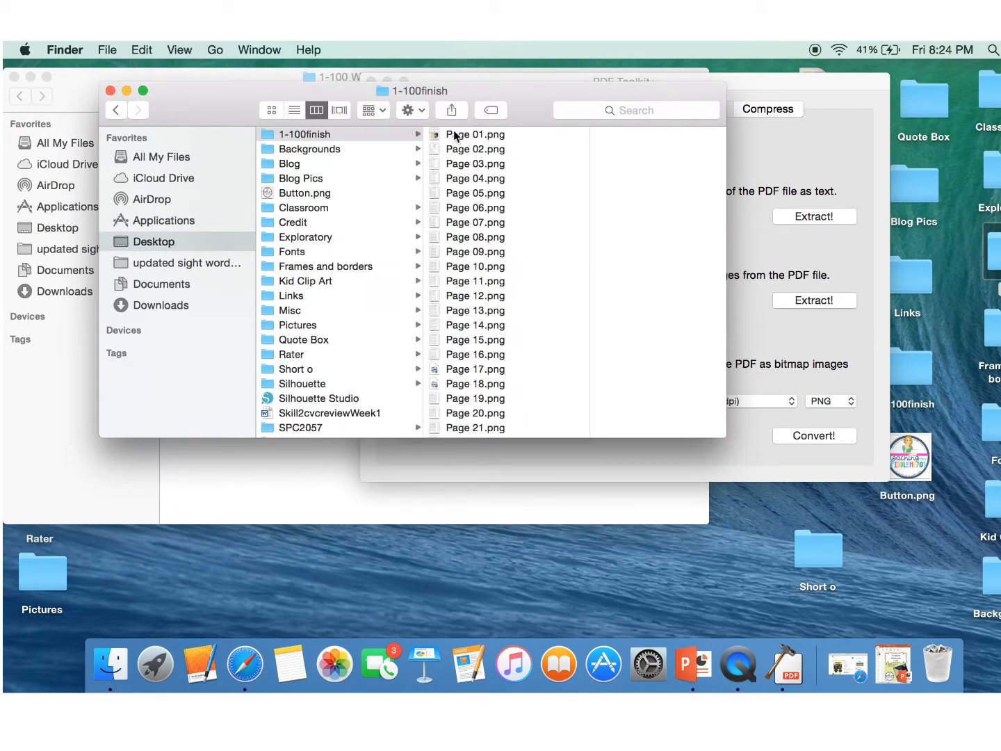
- Select all 25 PNG pages in 1-100finish and open them with Preview
click(476, 133)
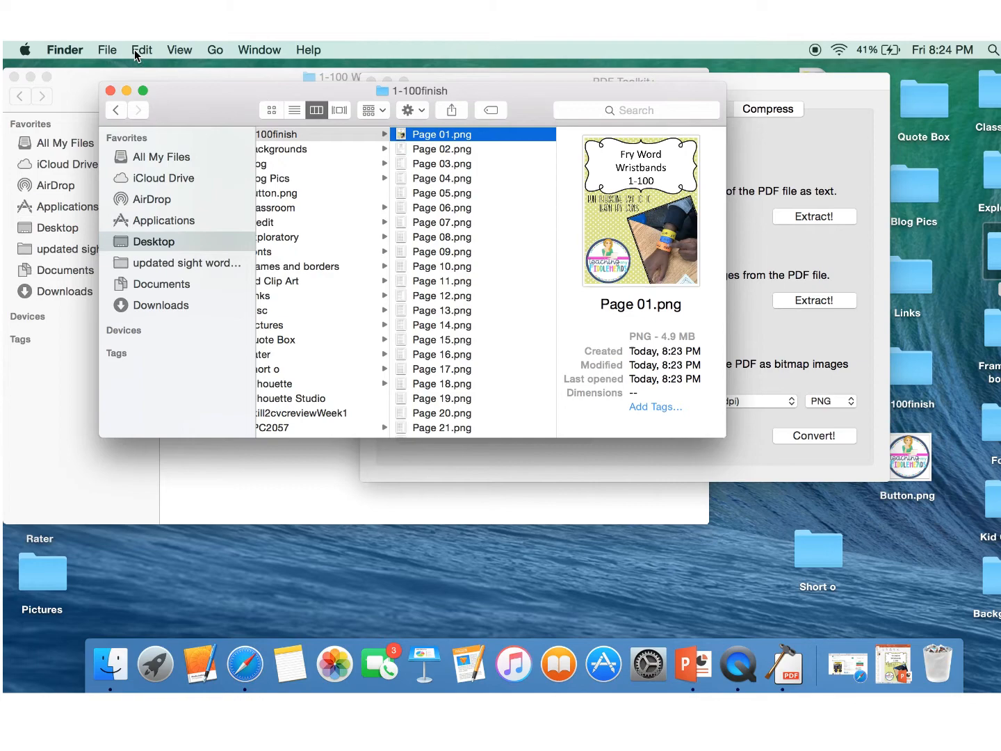
click(180, 50)
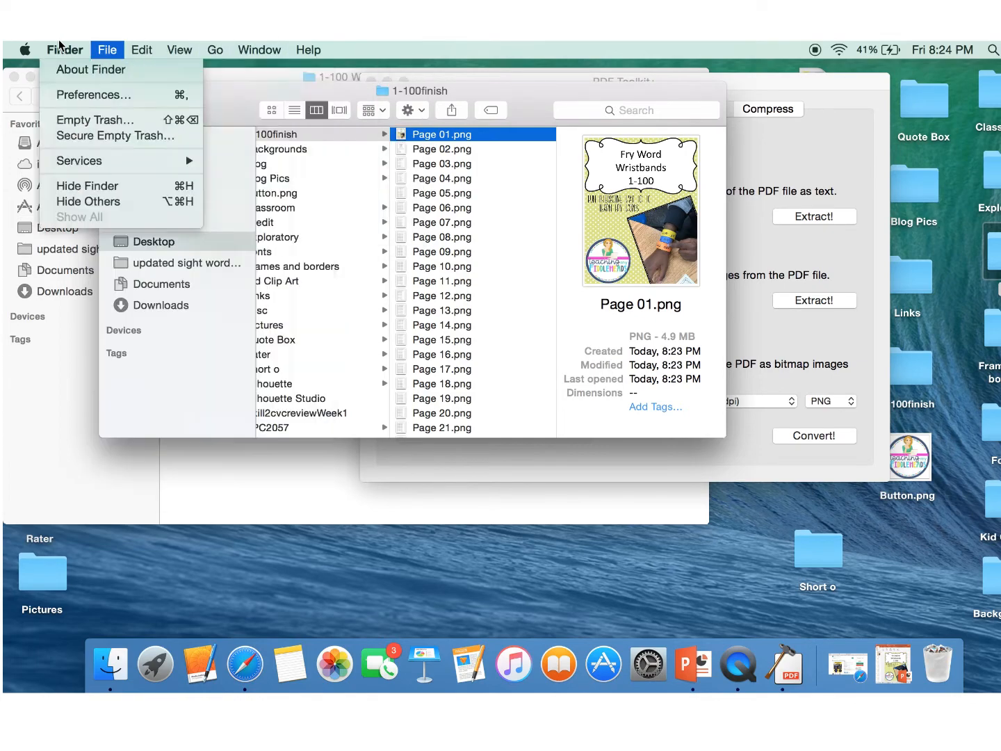
click(107, 49)
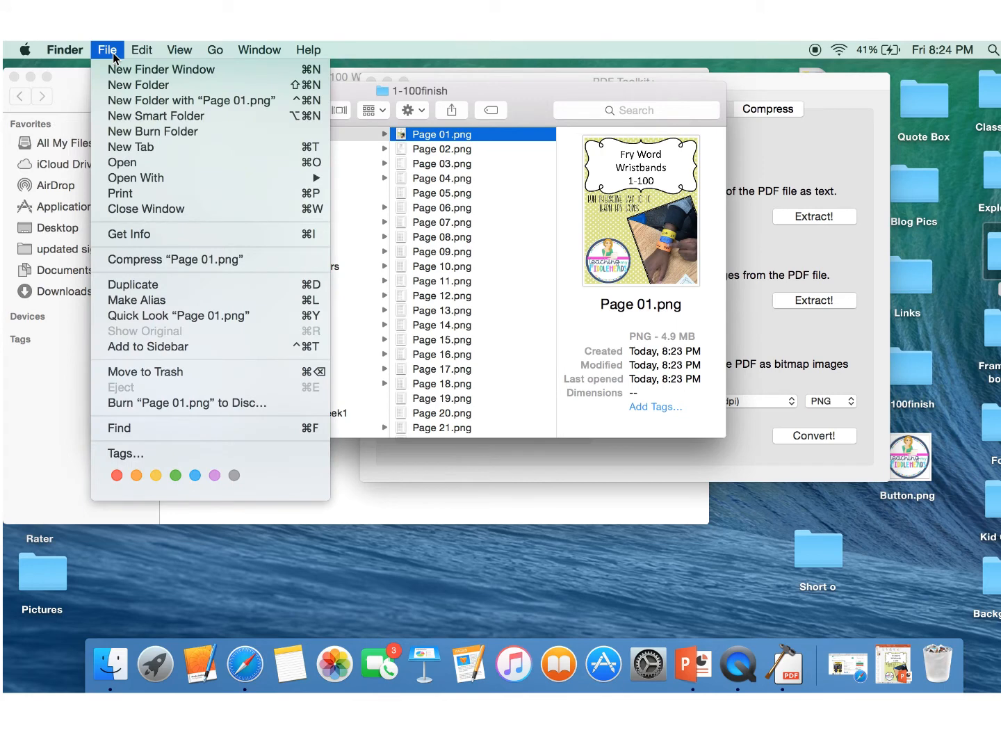
click(141, 50)
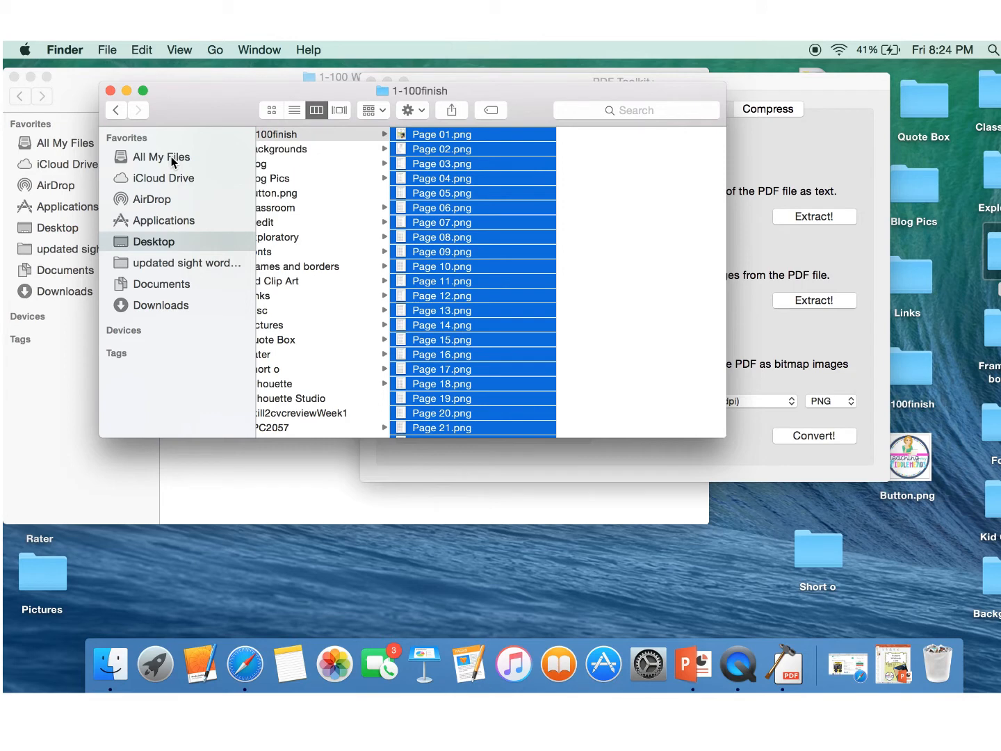
mouse_move(473, 151)
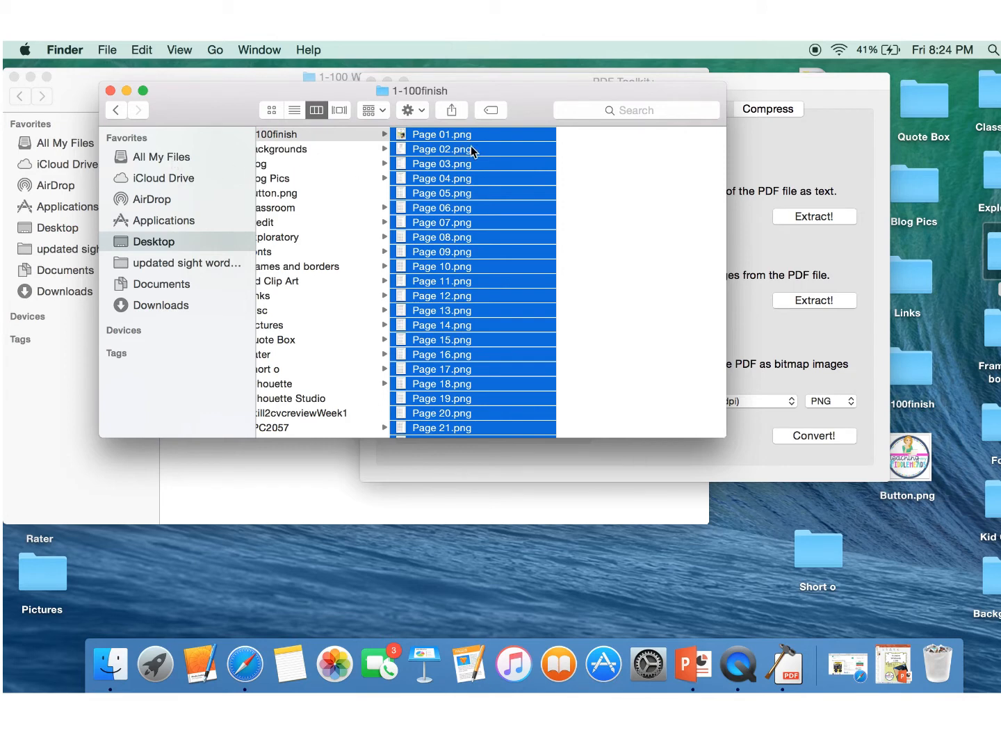
right_click(473, 149)
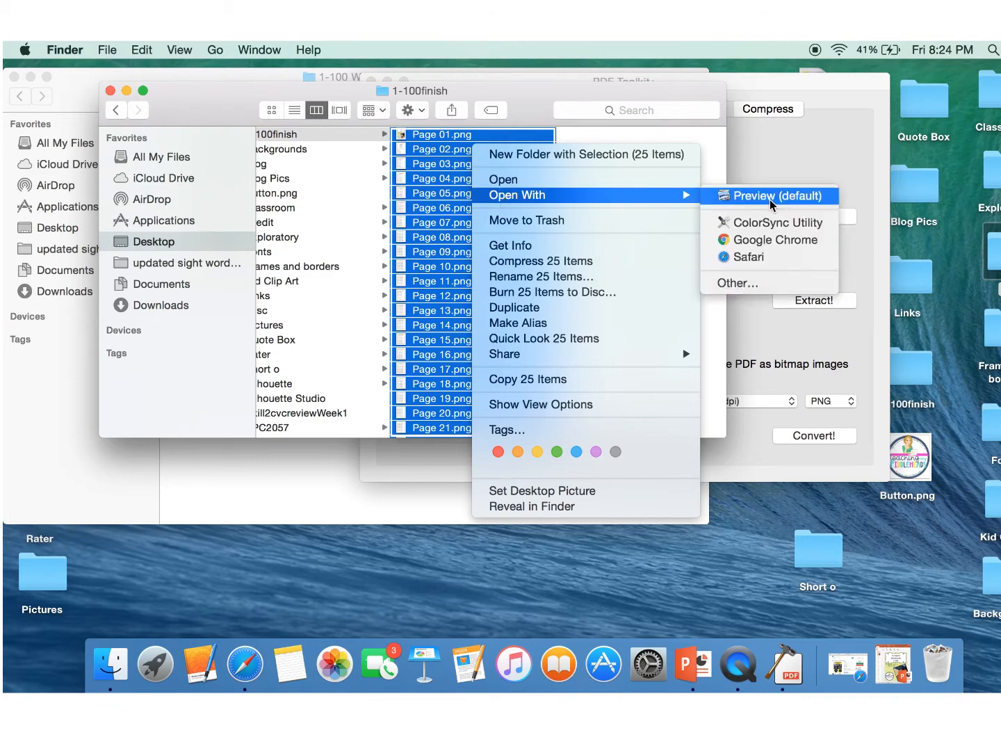
click(767, 195)
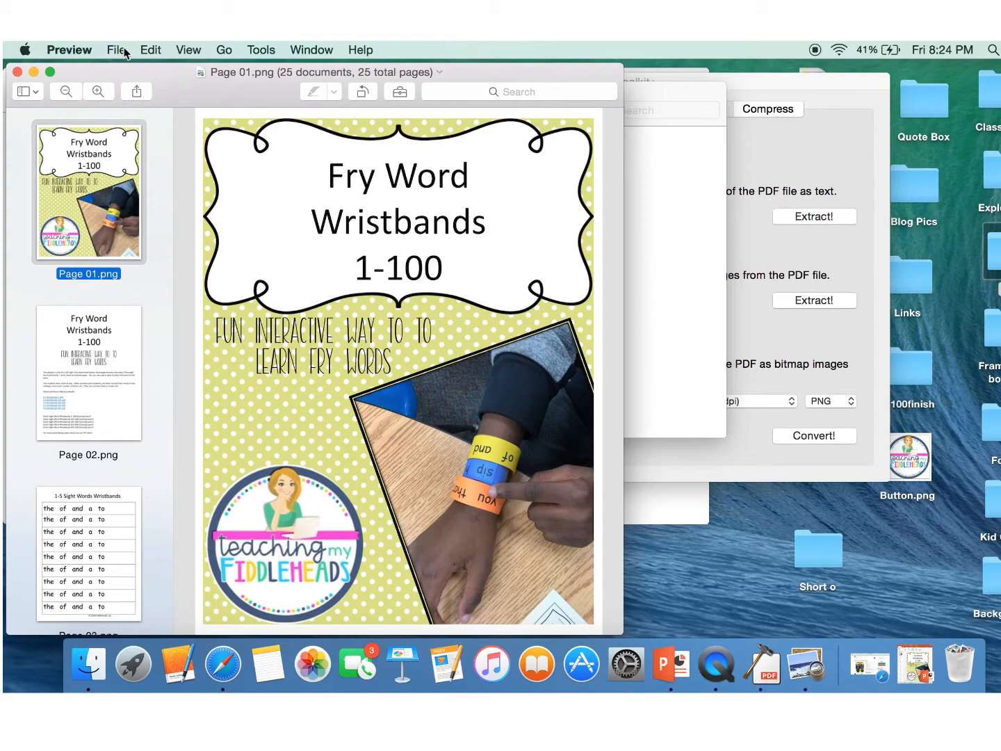
mouse_move(121, 54)
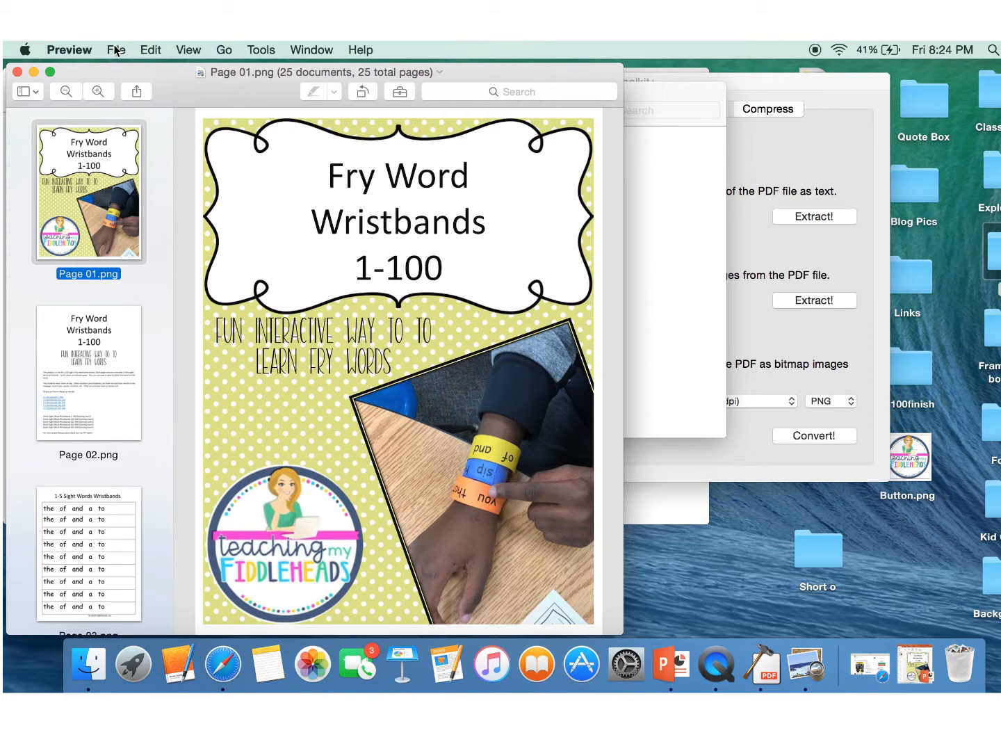
- Open Preview's File menu
click(116, 50)
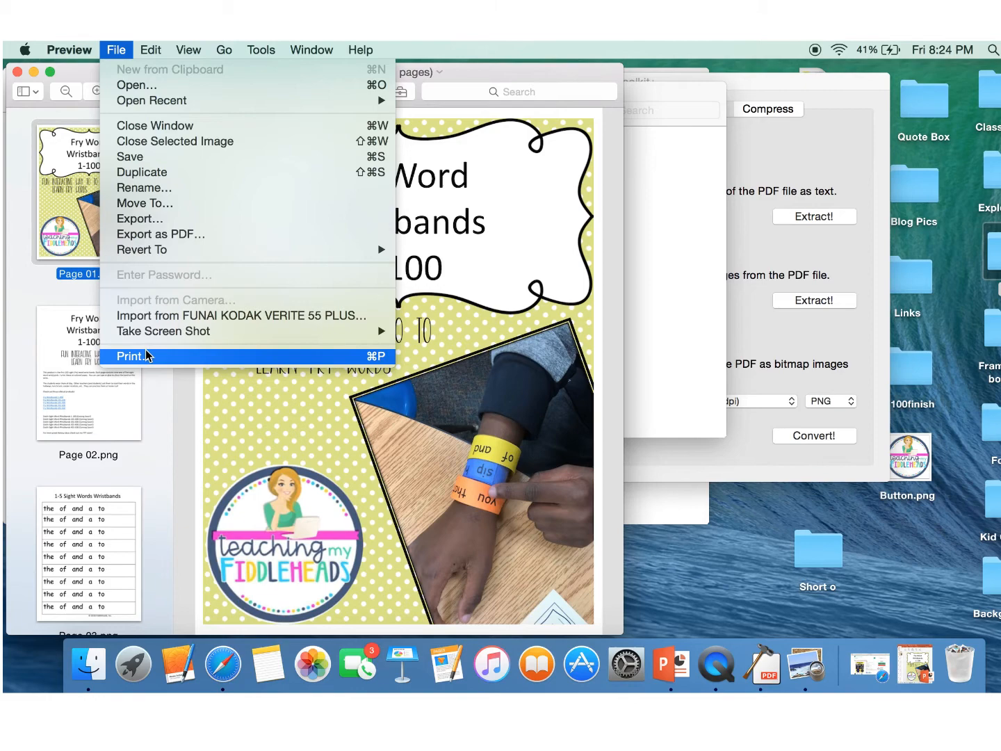
- Open Print for all pages and choose Save as PDF
click(131, 356)
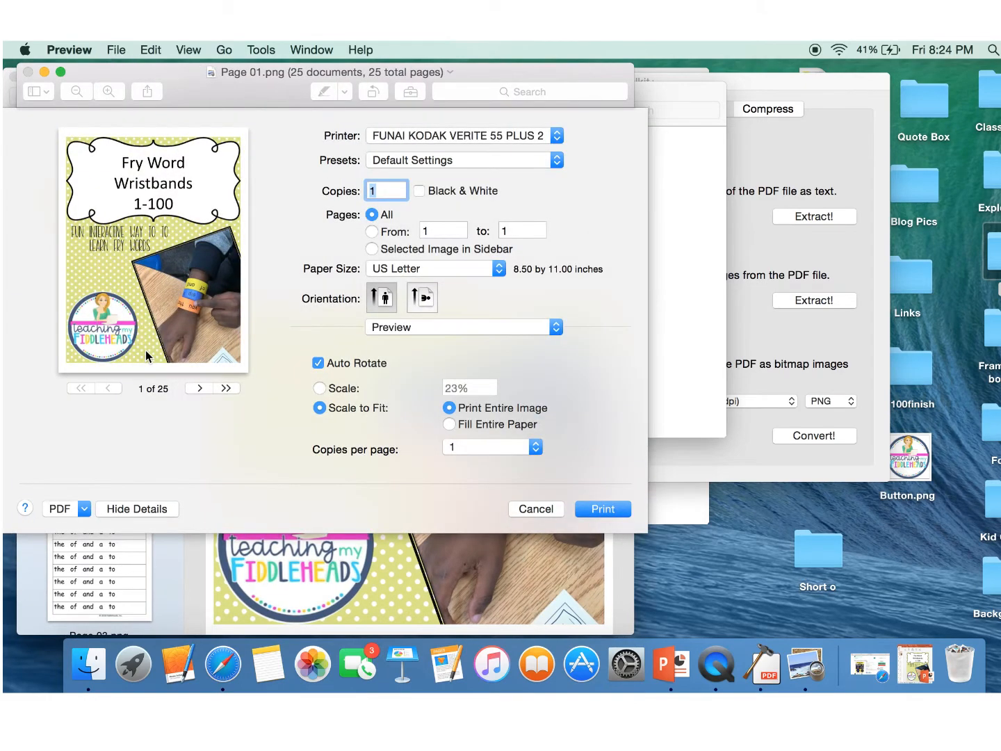
mouse_move(59, 525)
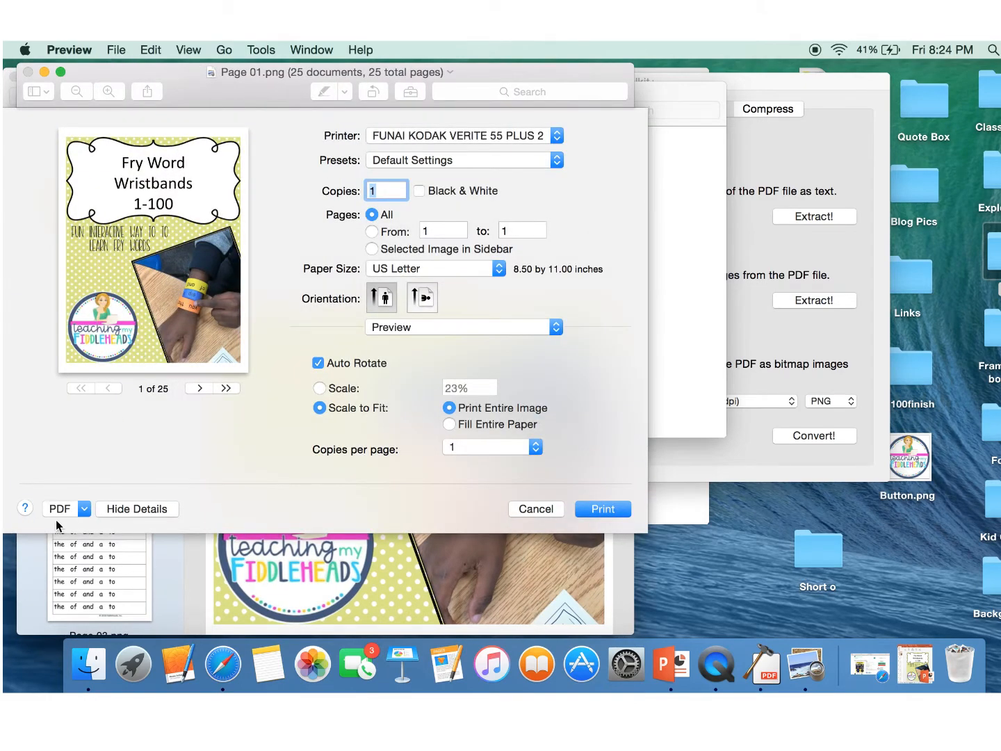
click(66, 508)
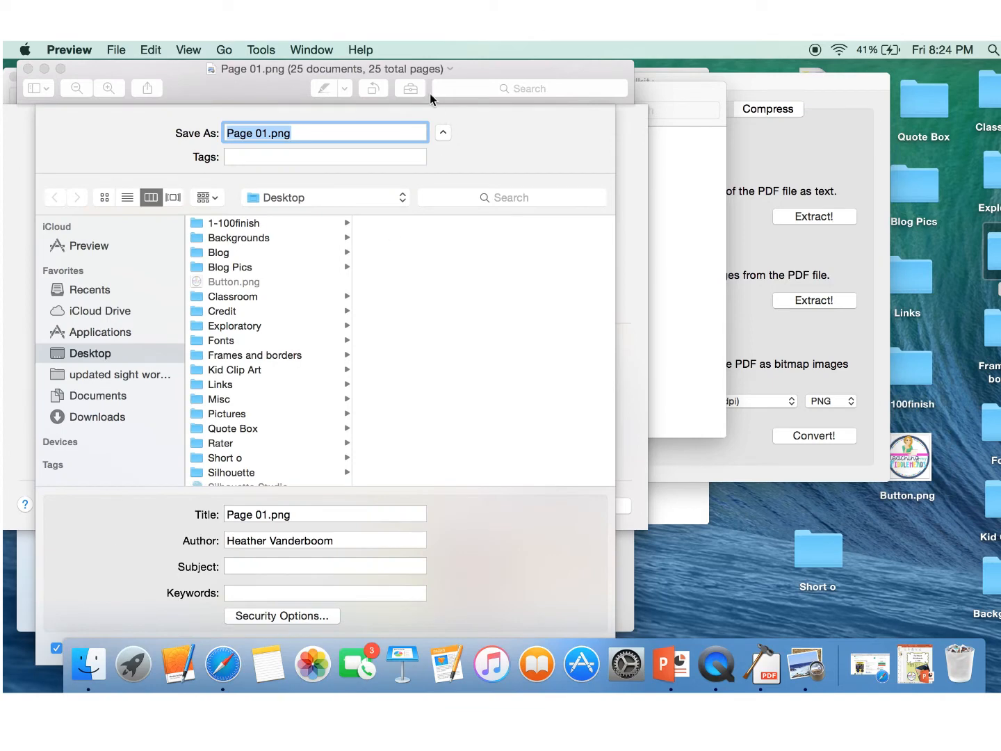
- Name the PDF file and document title 1-100done and bring up Security Options
text(1)
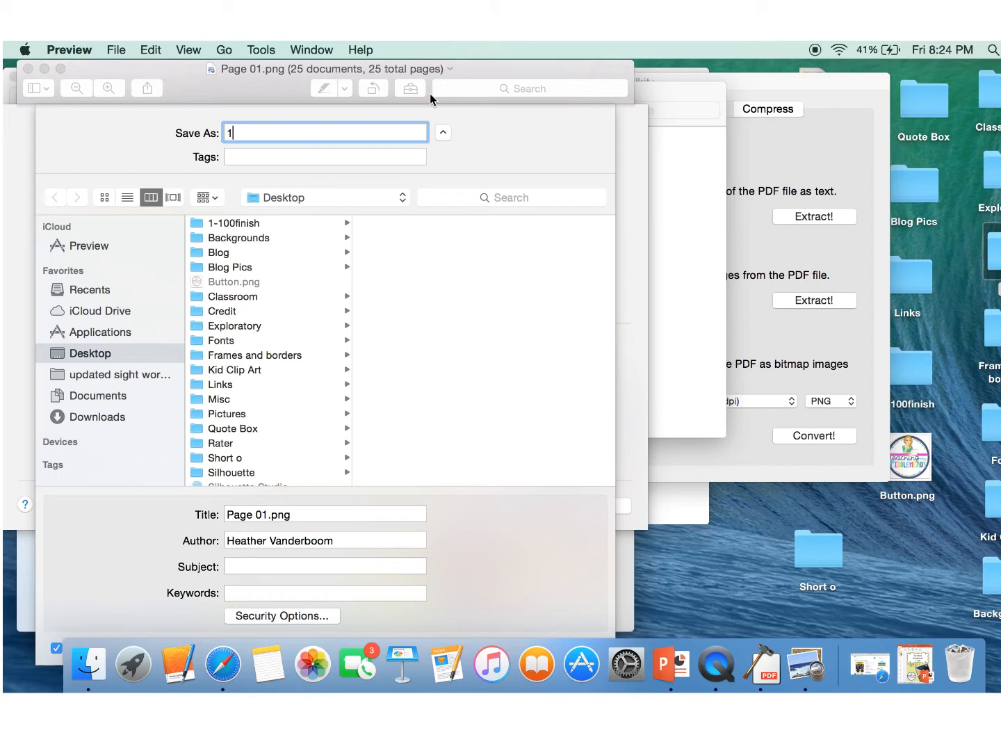
text(01)
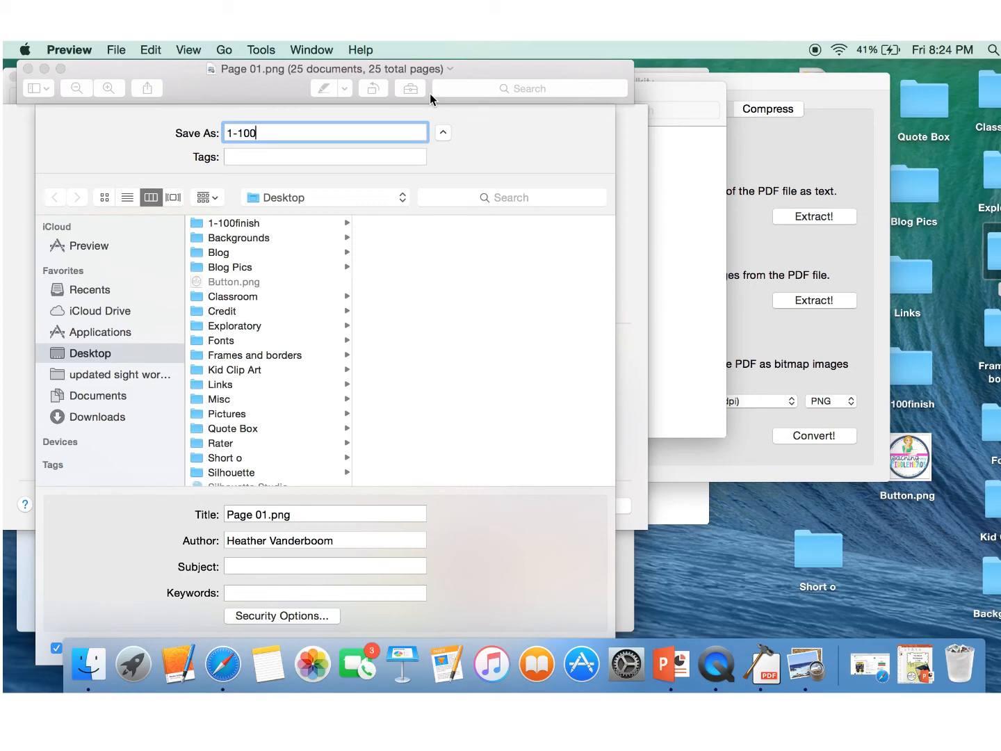
text(do)
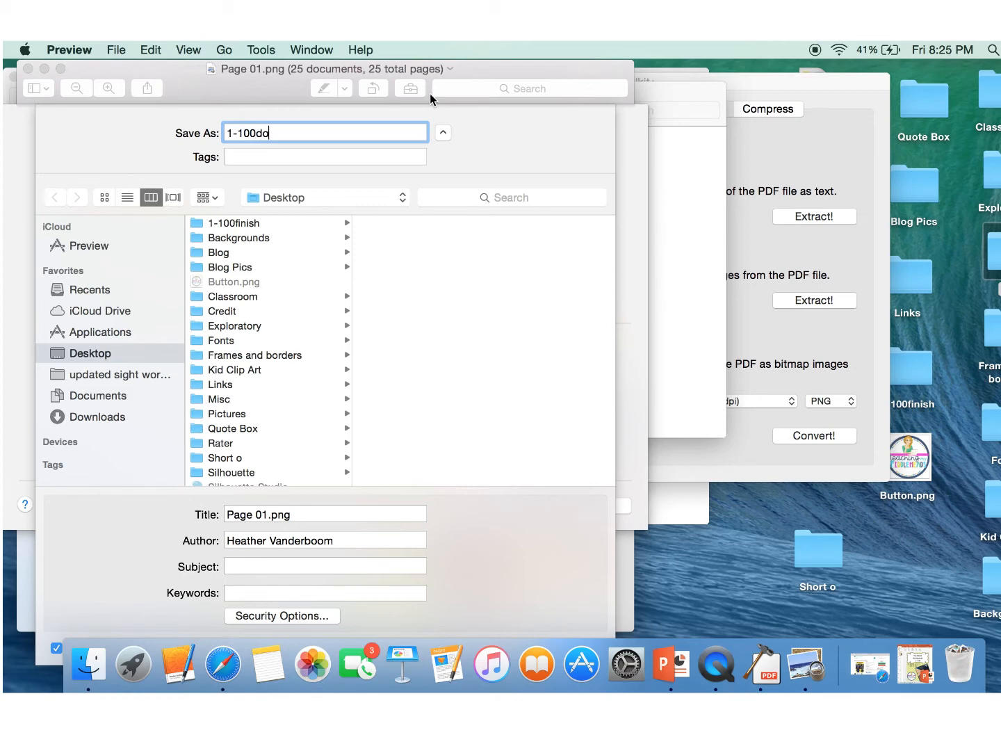
text(ne)
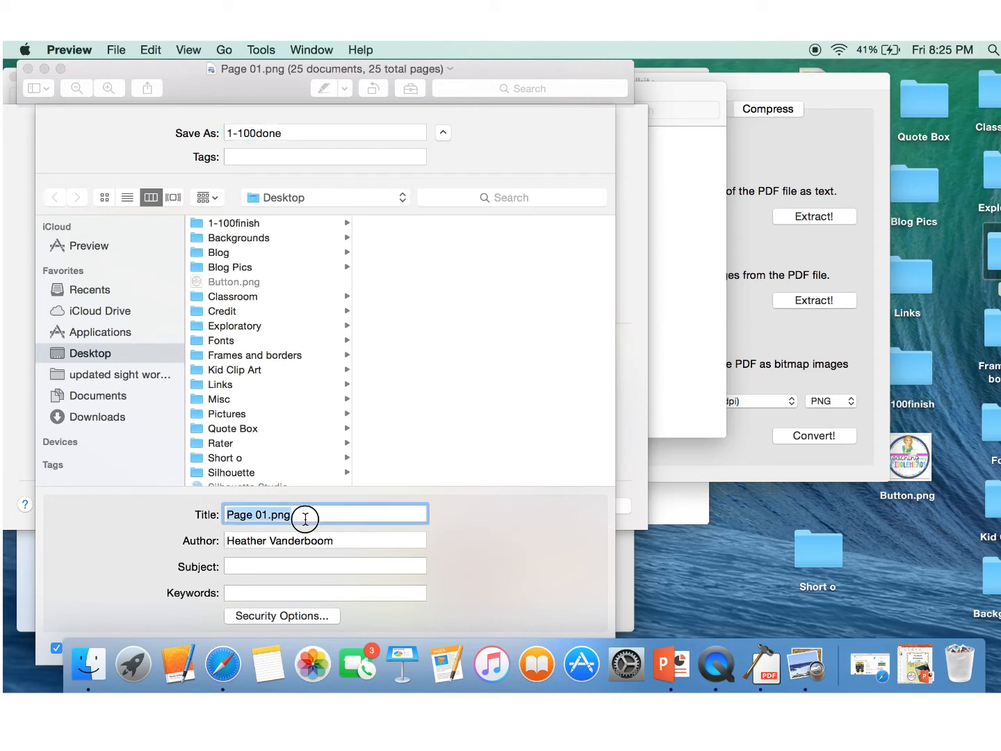
key(backspace)
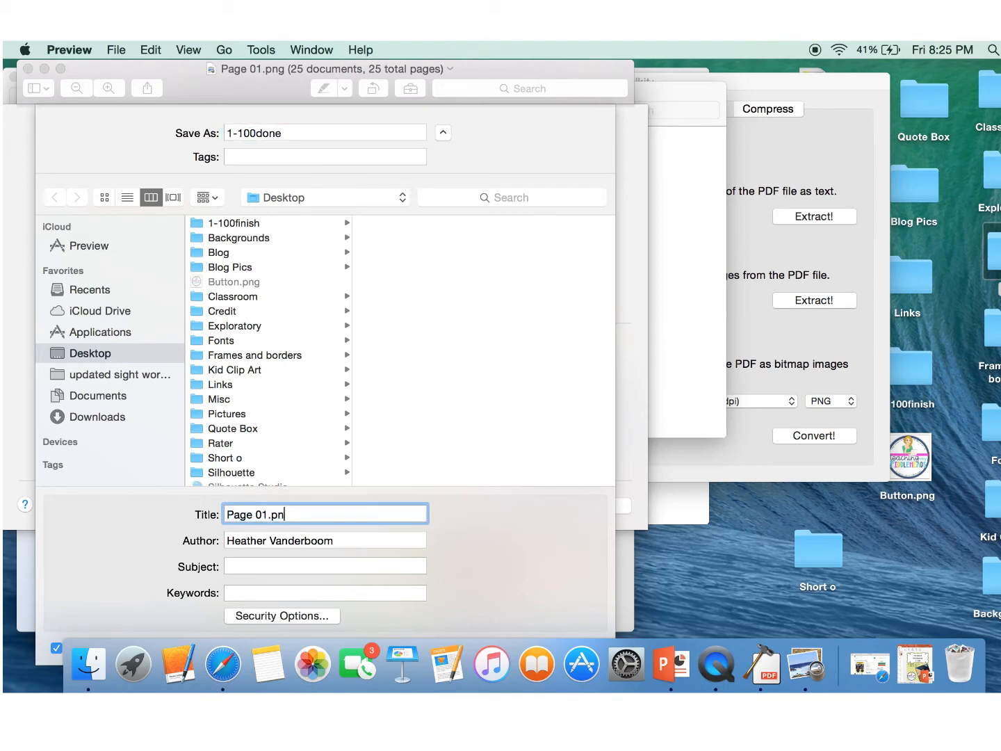
text(1)
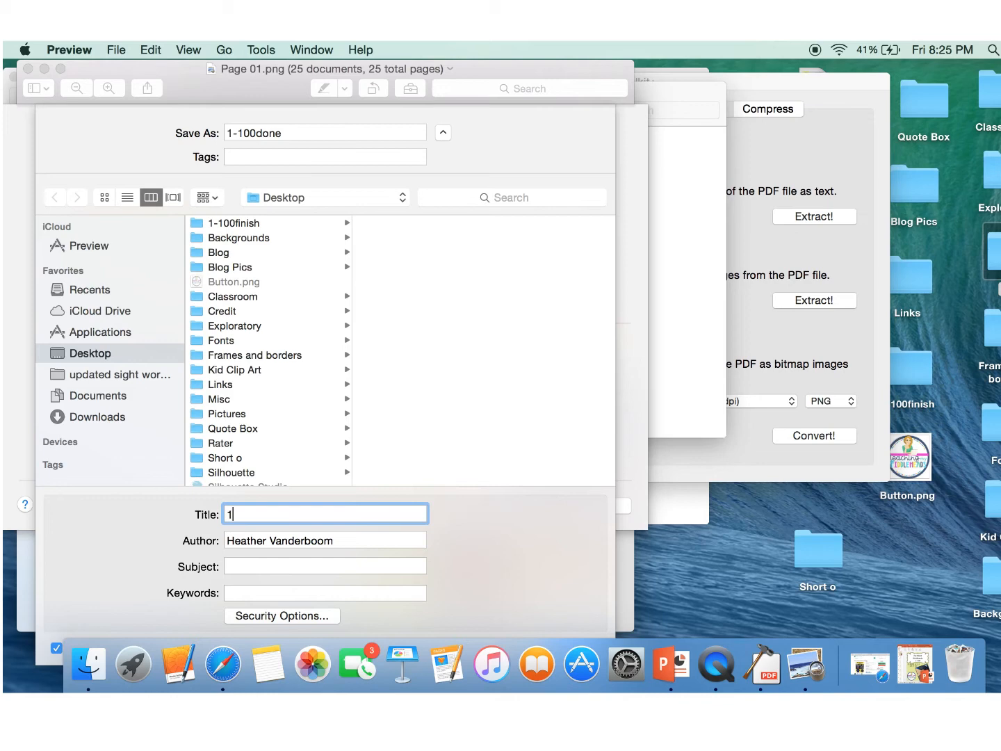
text(-100)
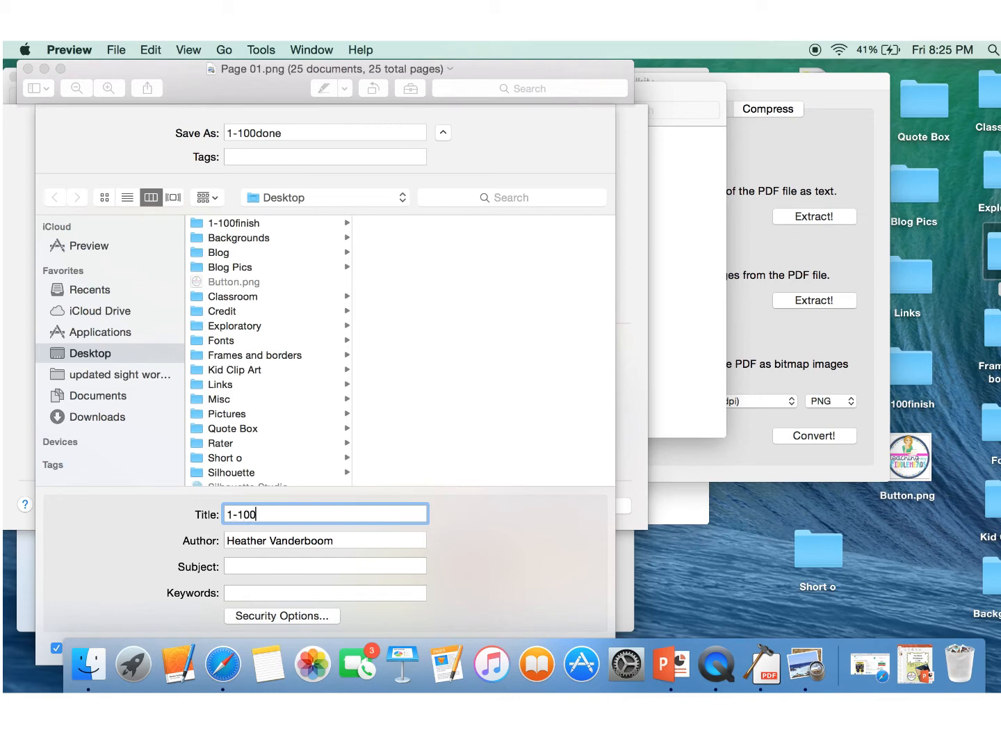
text(dom)
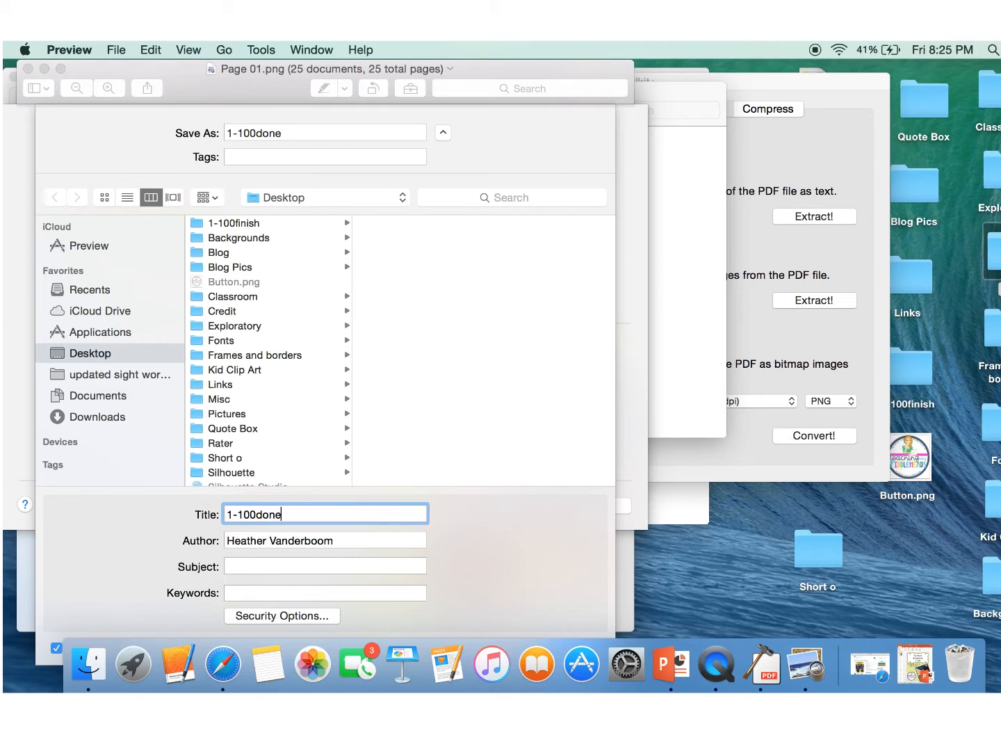
click(282, 616)
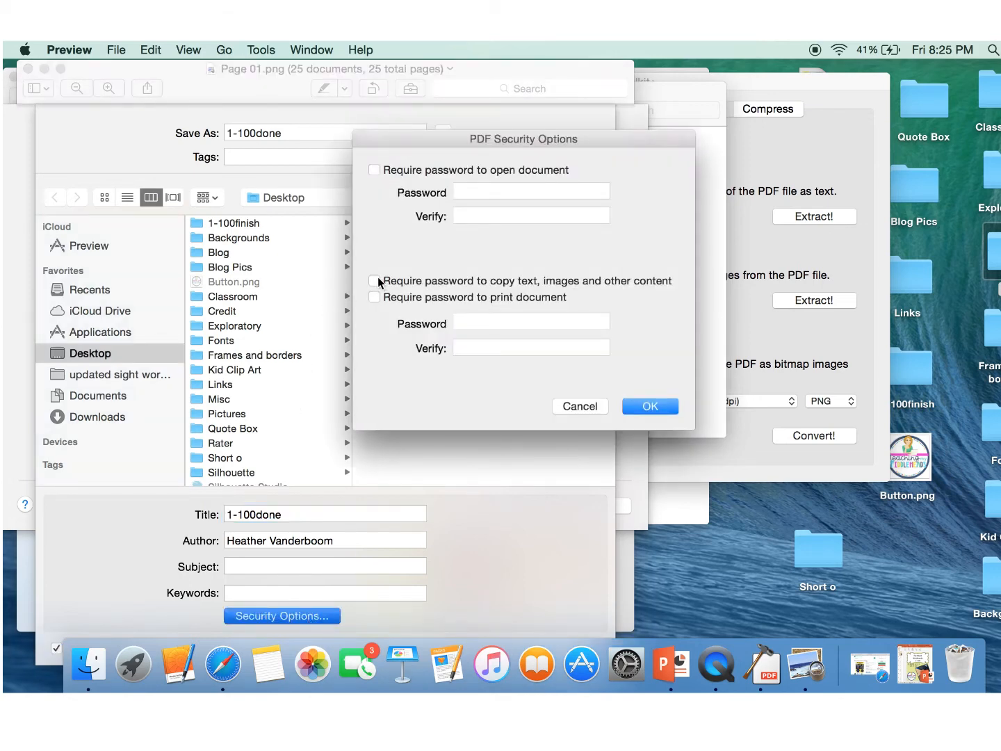
- Require a password for copying text, images and content, verify it, and confirm
click(375, 280)
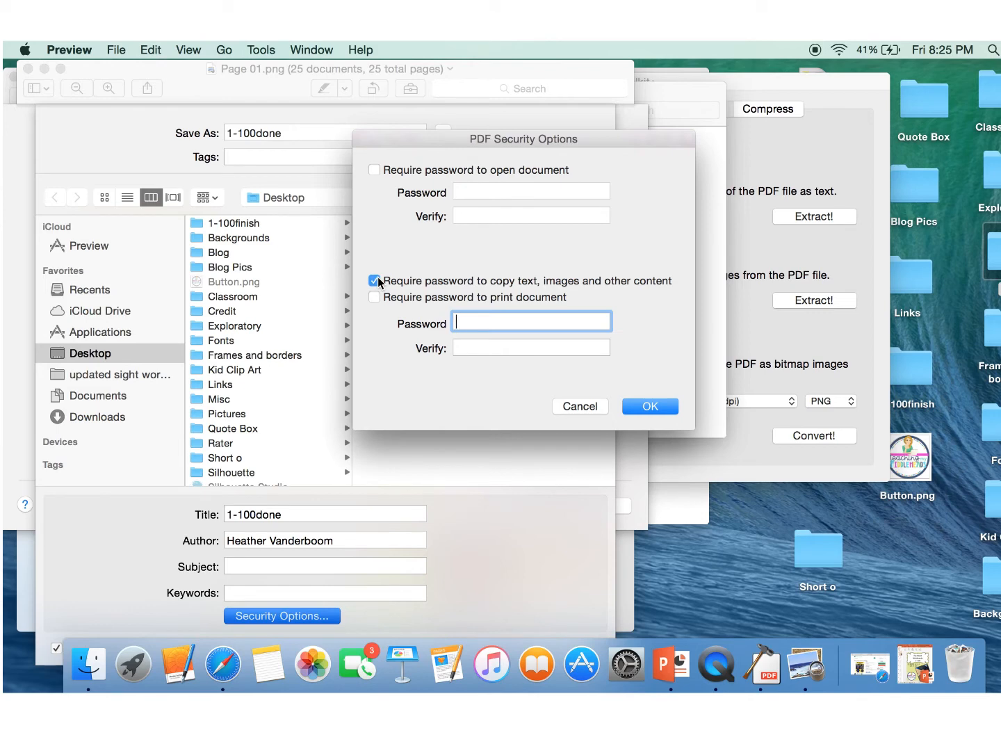
text(•••)
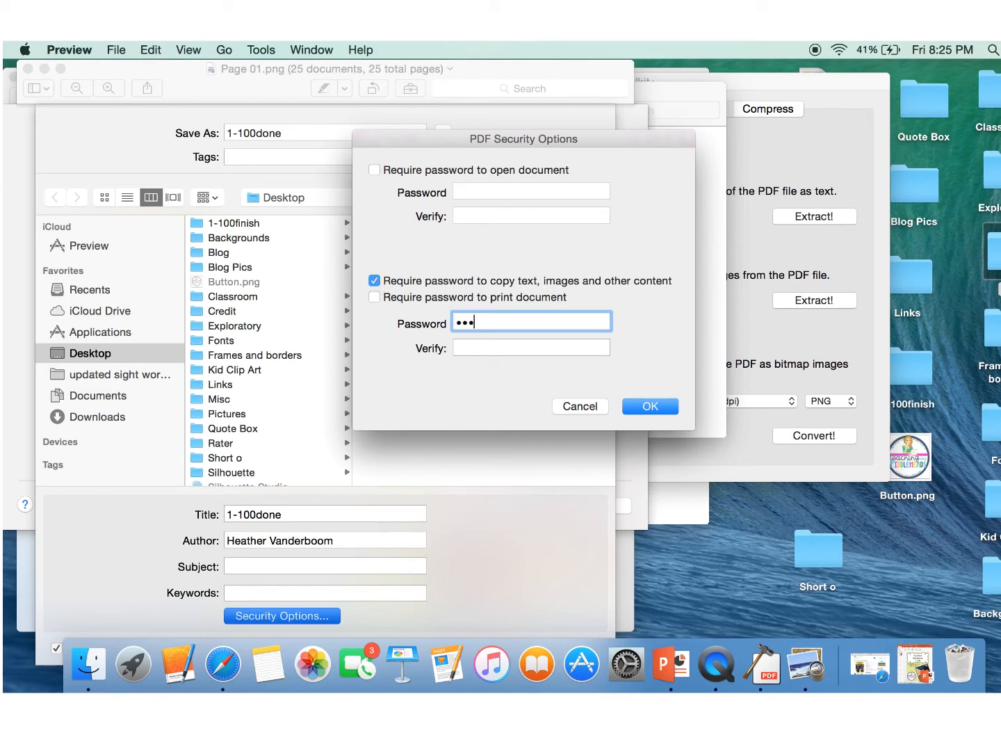
text(•••)
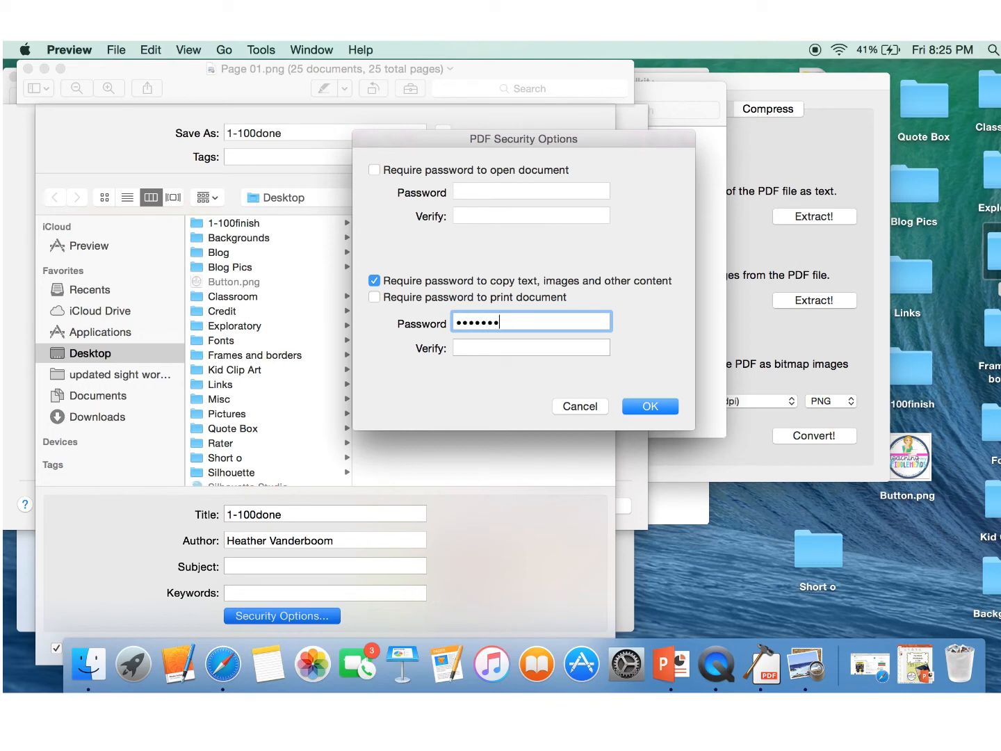
click(531, 347)
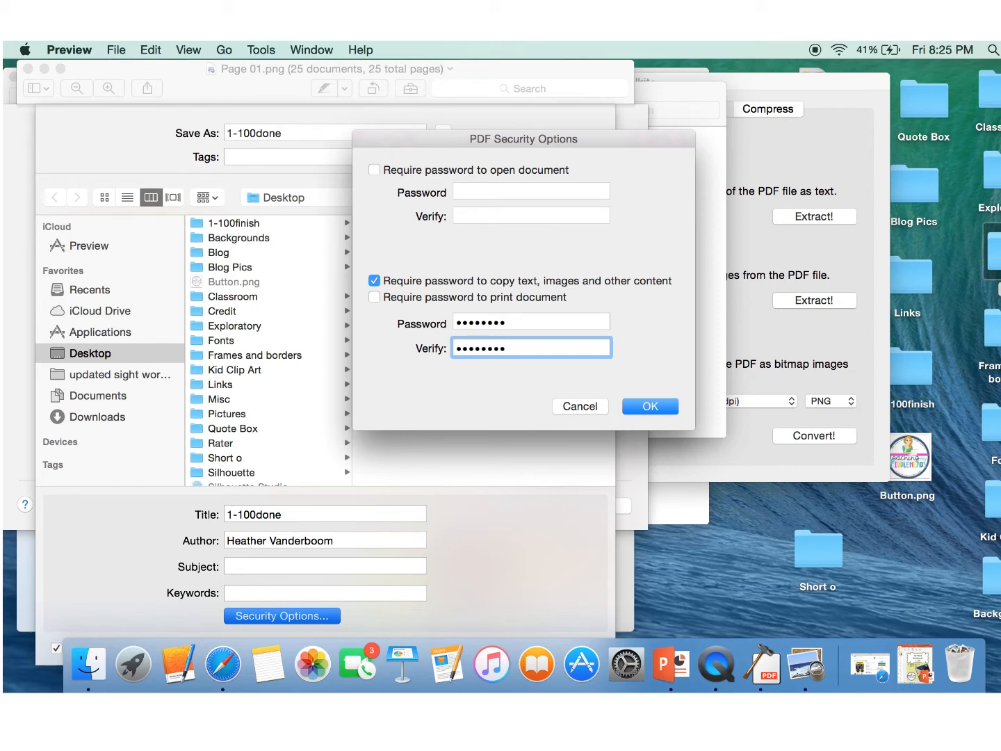
click(649, 407)
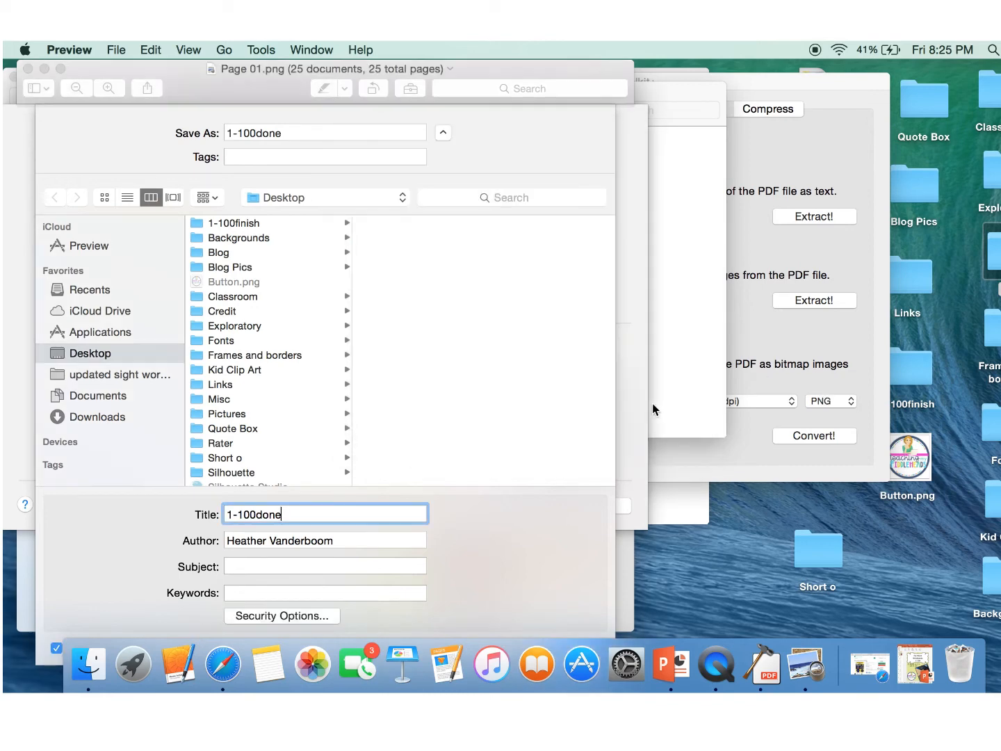
mouse_move(509, 151)
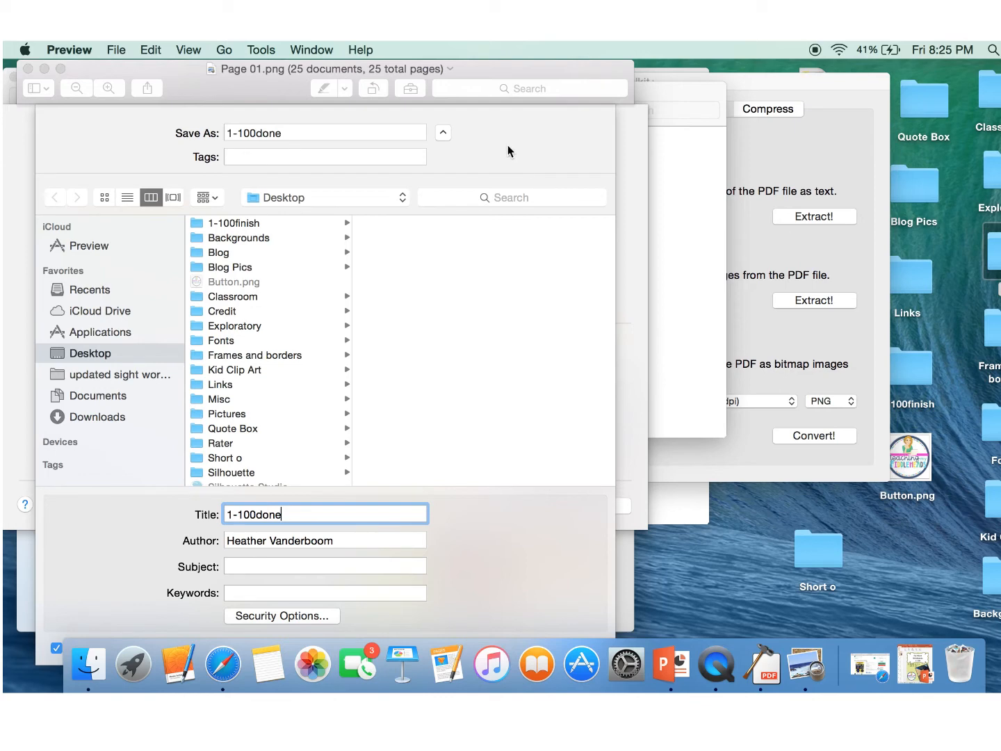
mouse_move(327, 203)
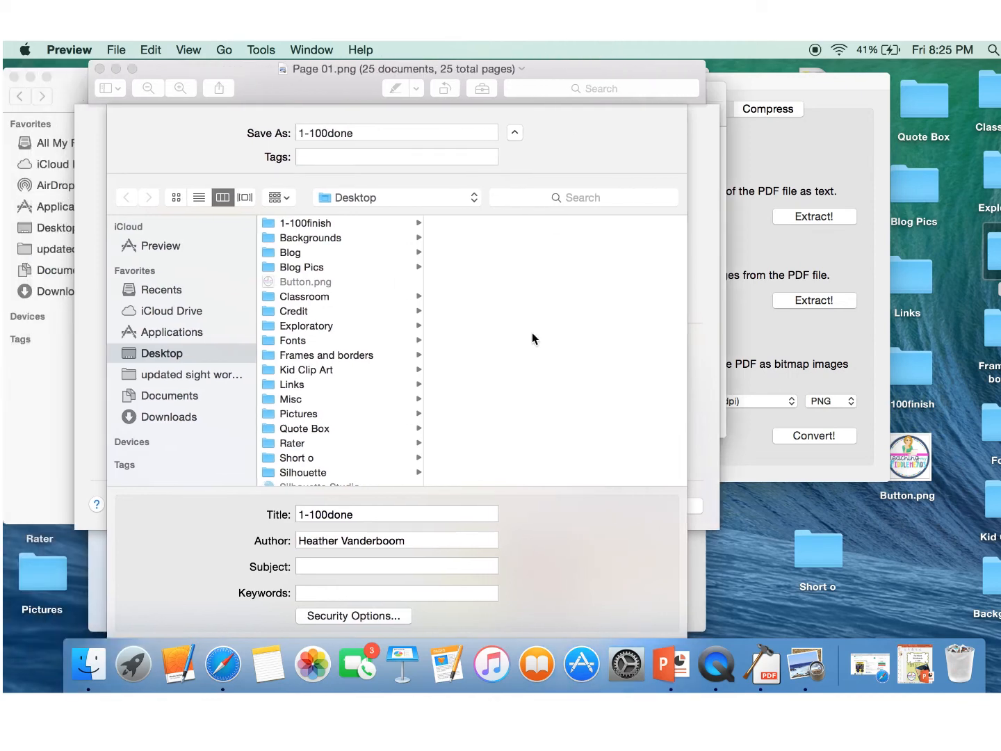
mouse_move(589, 639)
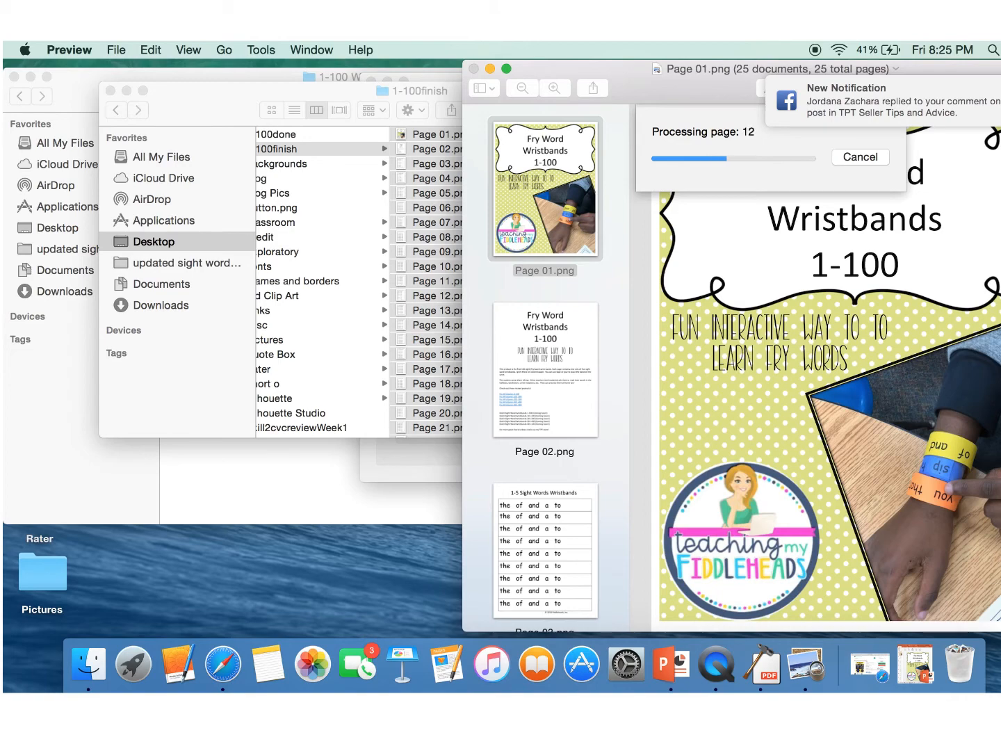
mouse_move(640, 83)
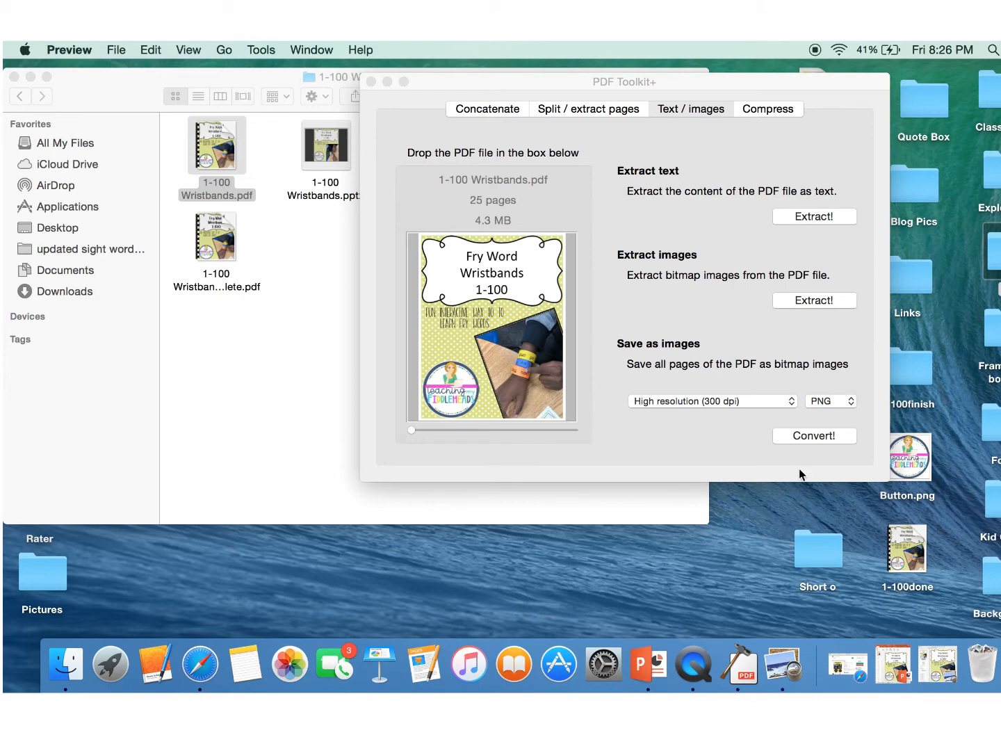
mouse_move(749, 116)
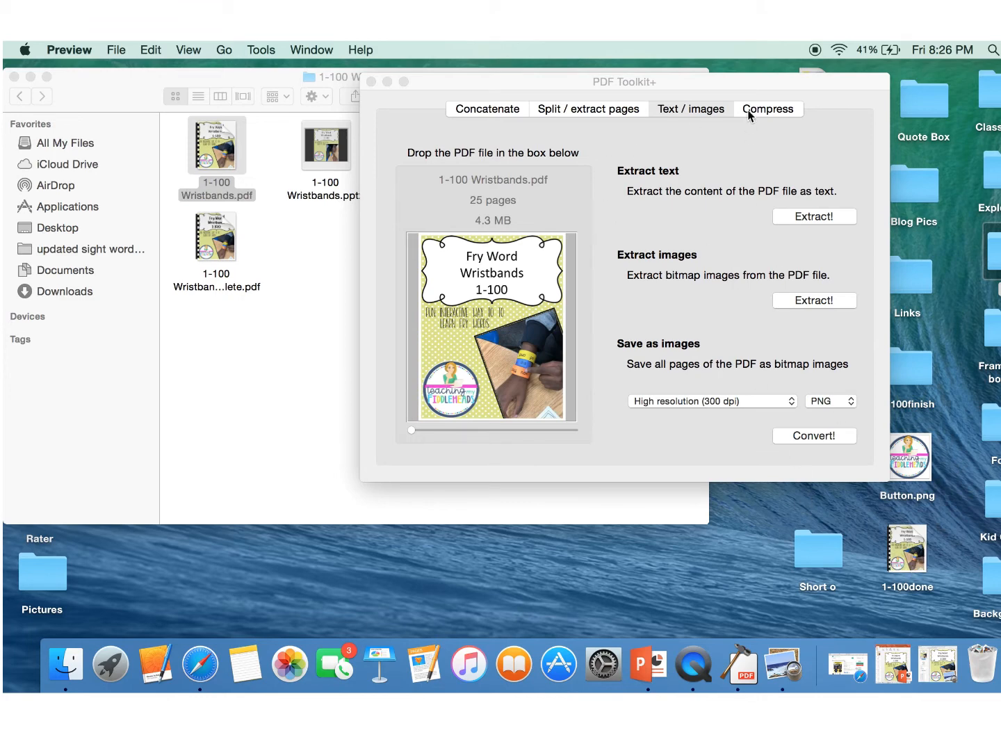
- Switch to the Compress tab with High quality (300 dpi) selected
click(767, 108)
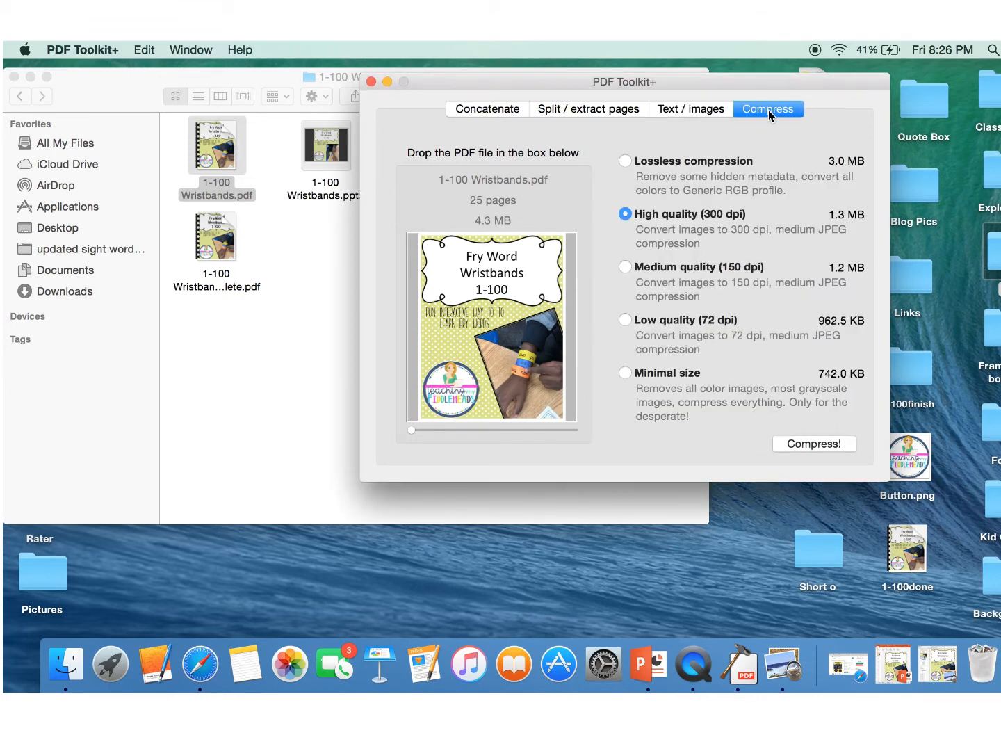
mouse_move(255, 382)
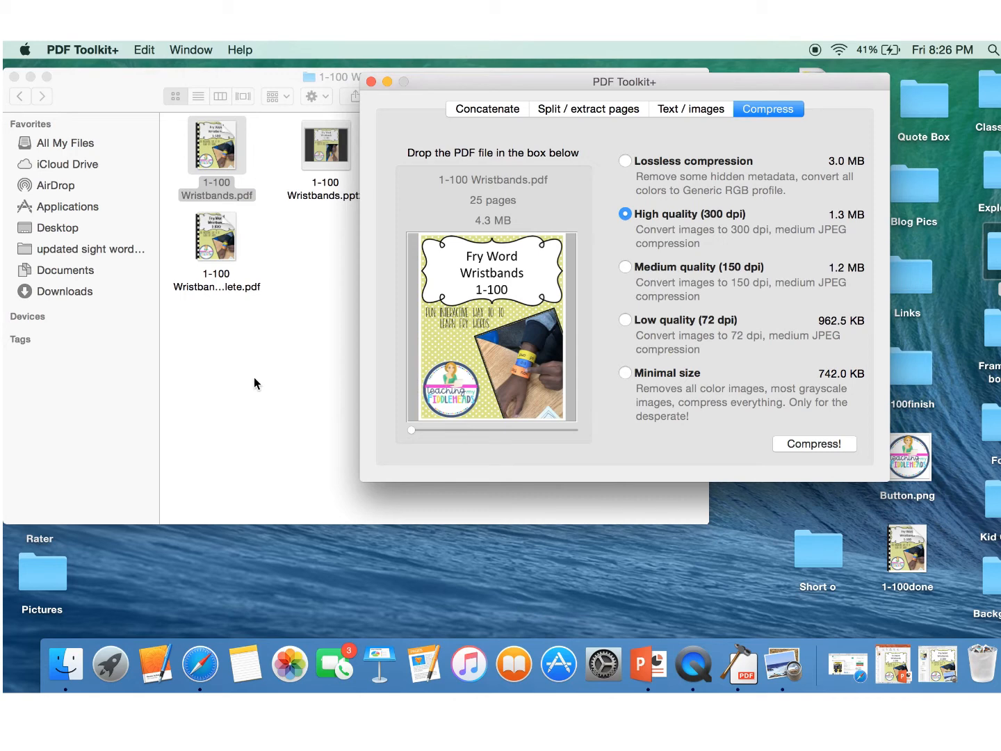
mouse_move(525, 349)
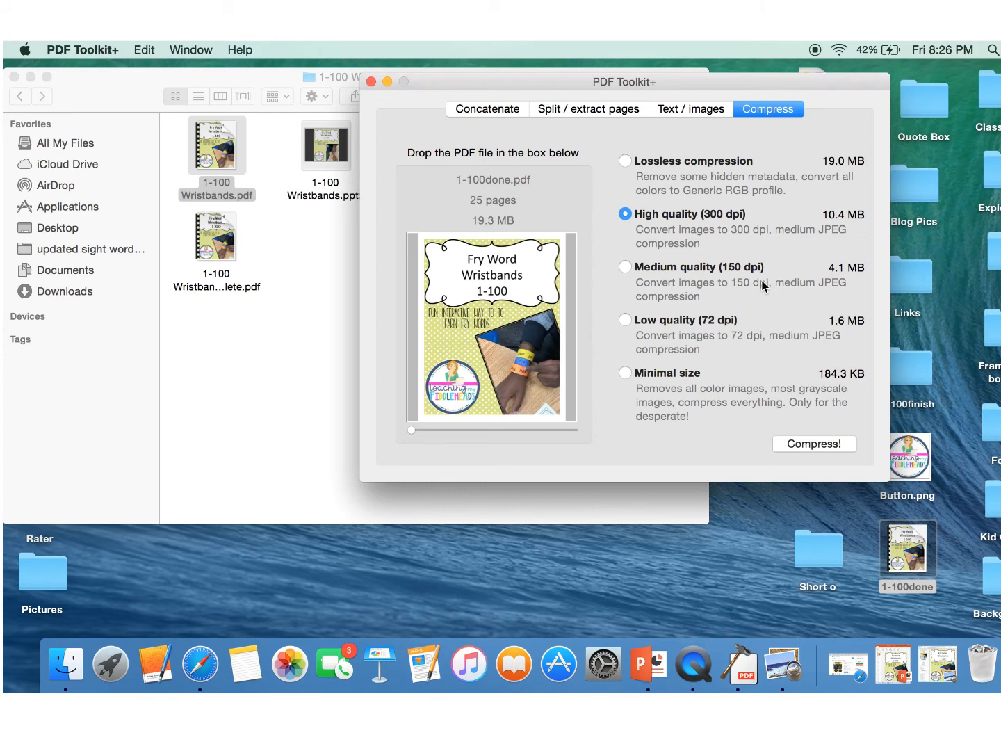
mouse_move(730, 241)
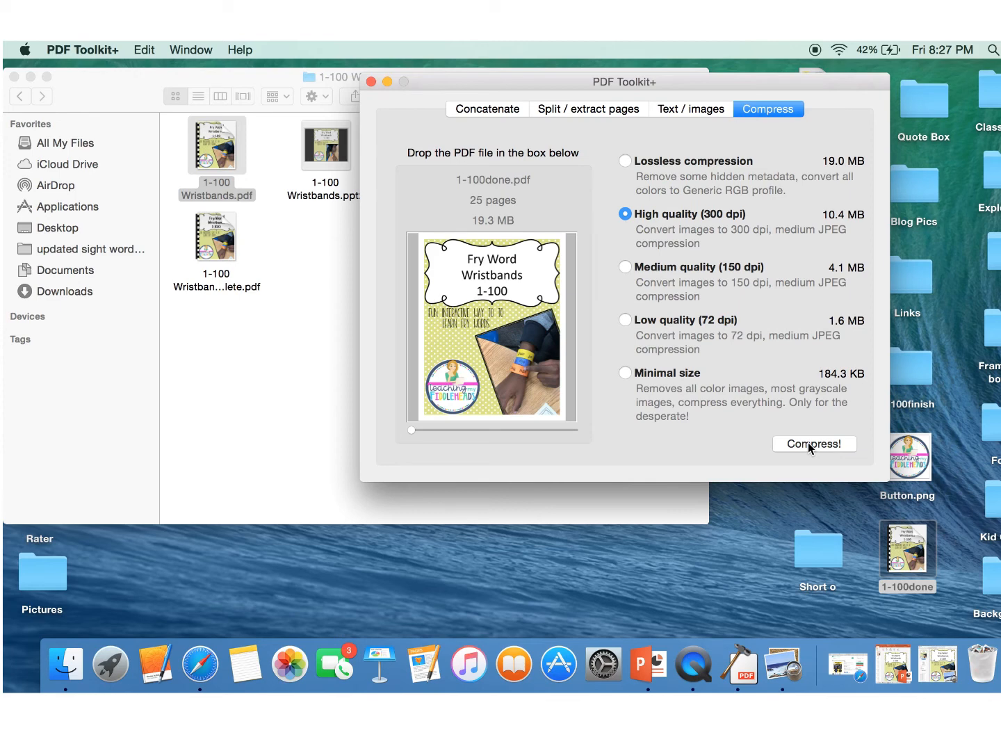
- Compress and save as 1-100done on the Desktop, replacing the old file, and close PDF Toolkit+
click(814, 444)
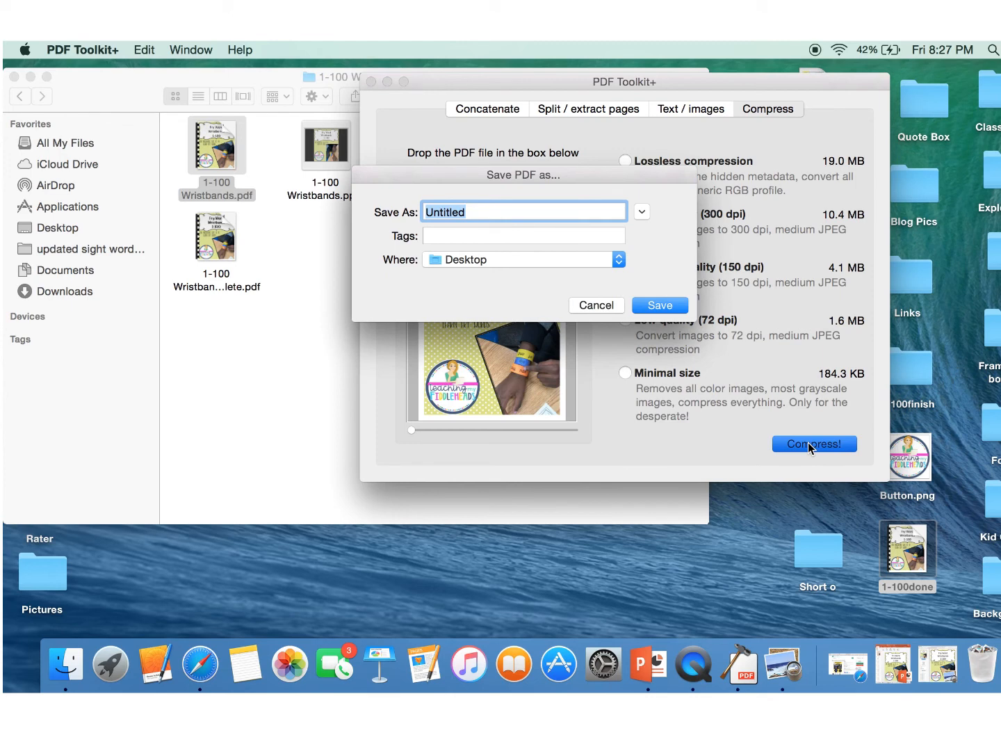
text(1-)
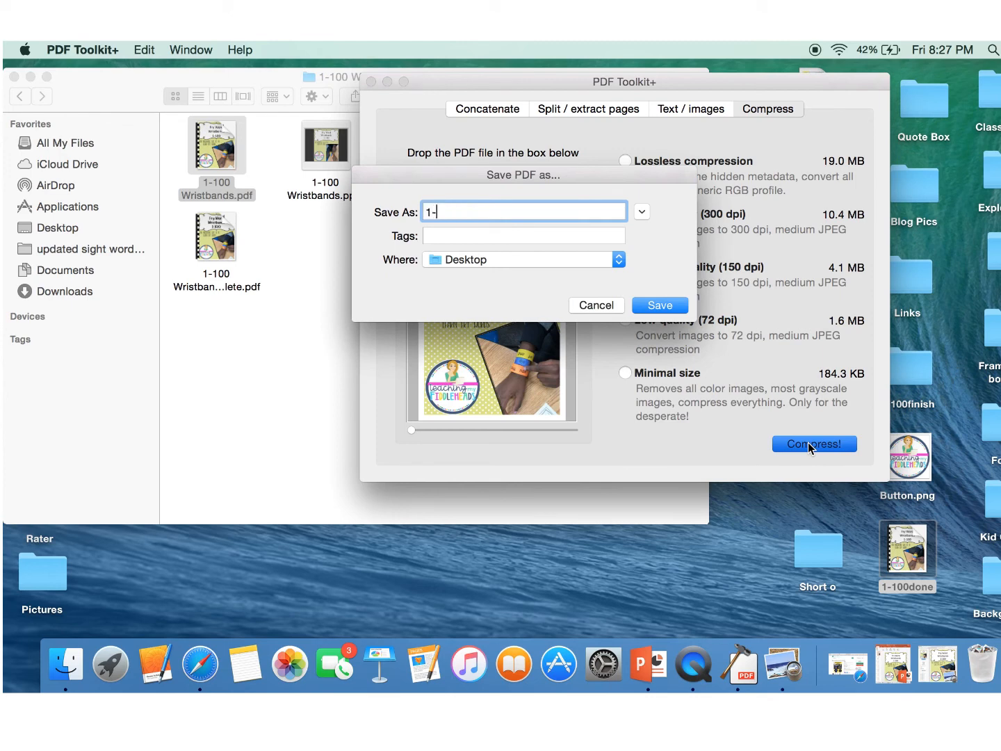
text(100d)
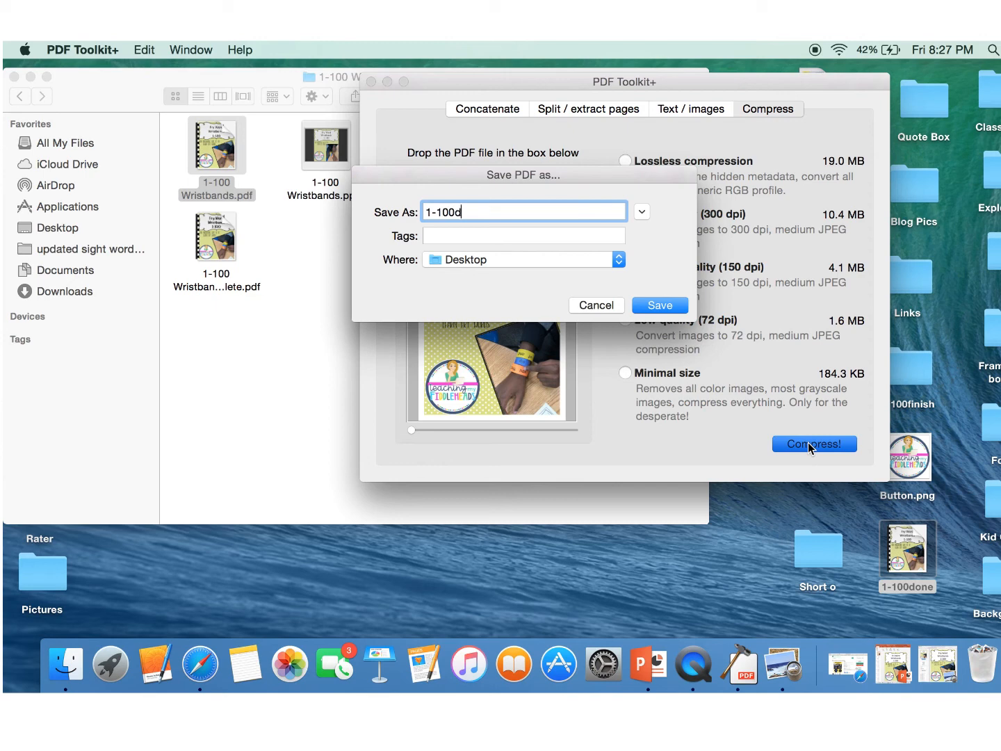
text(one)
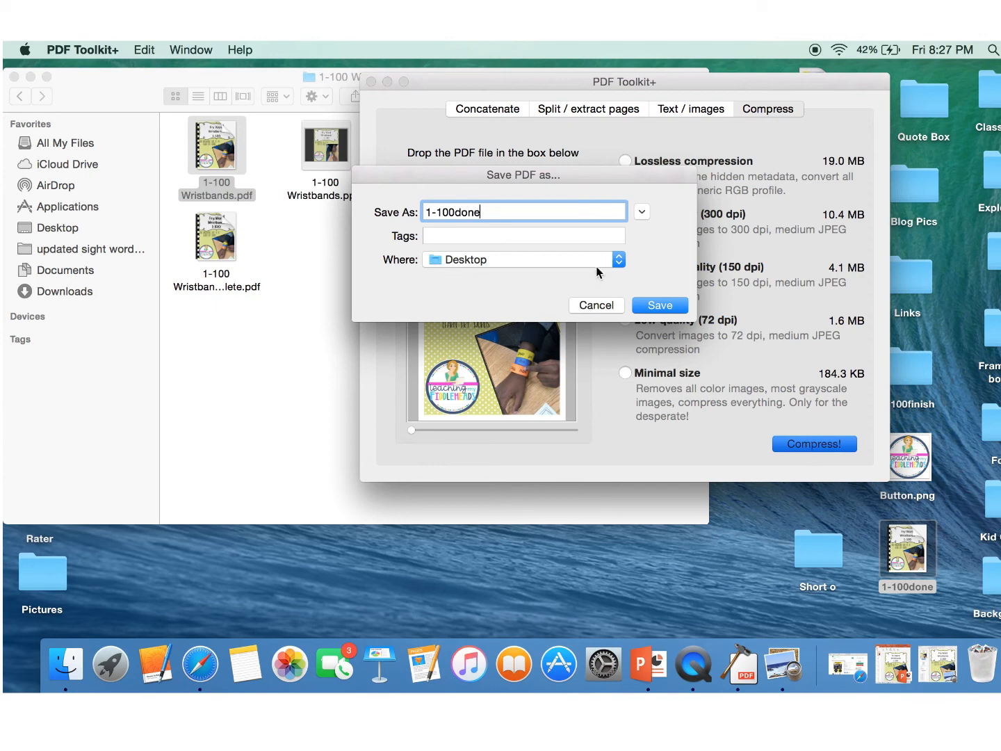
click(659, 305)
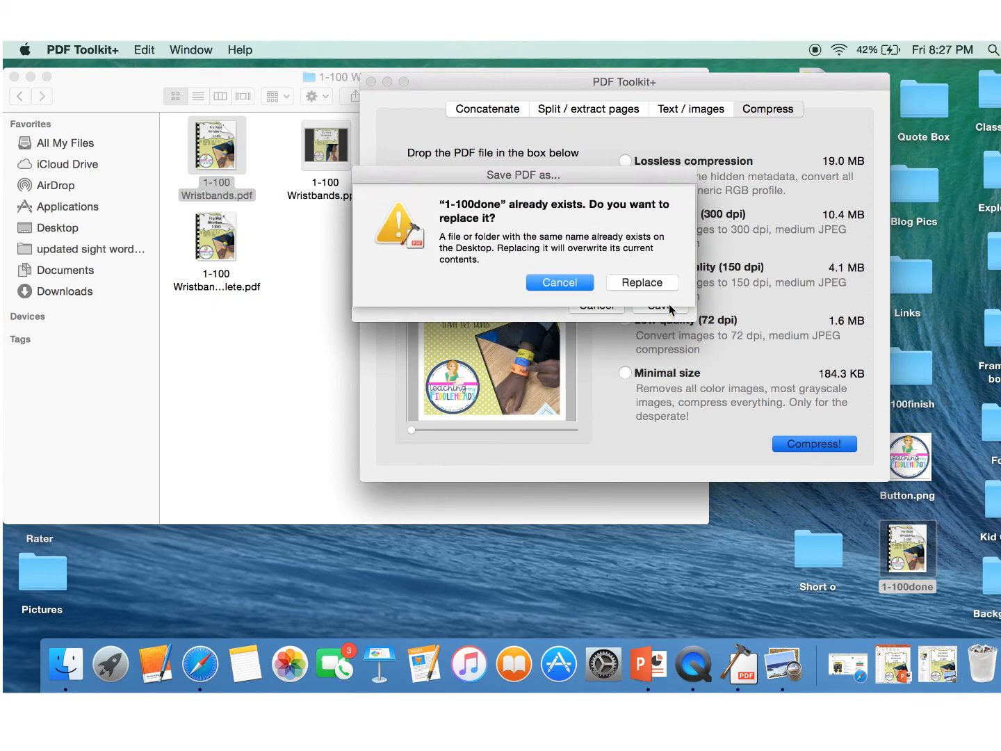
click(641, 282)
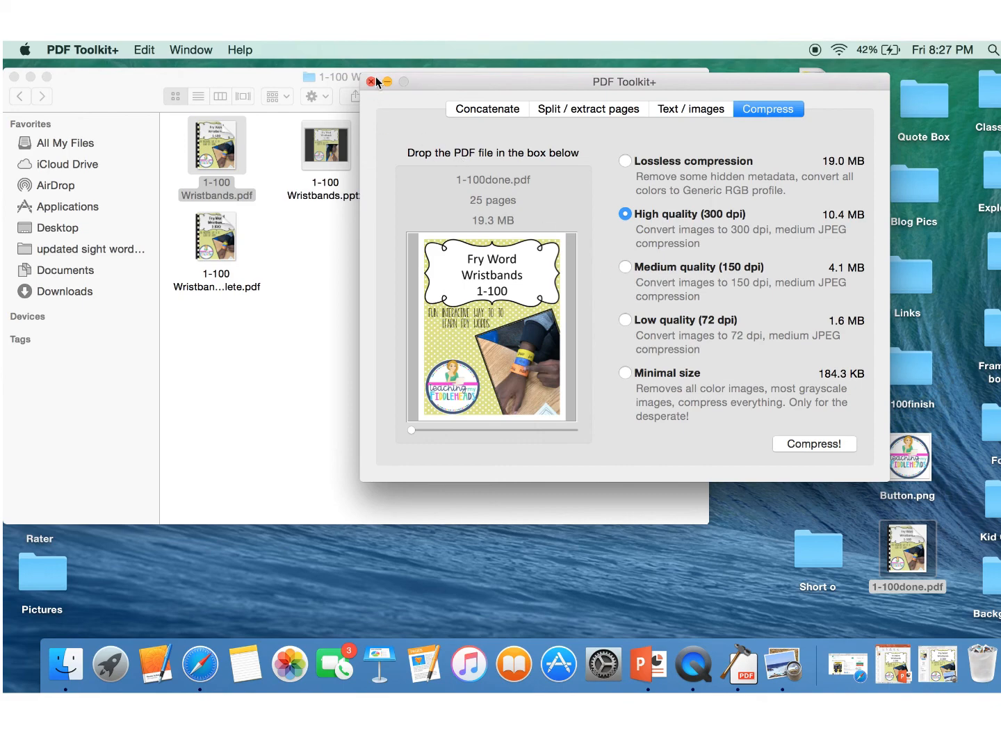
click(370, 82)
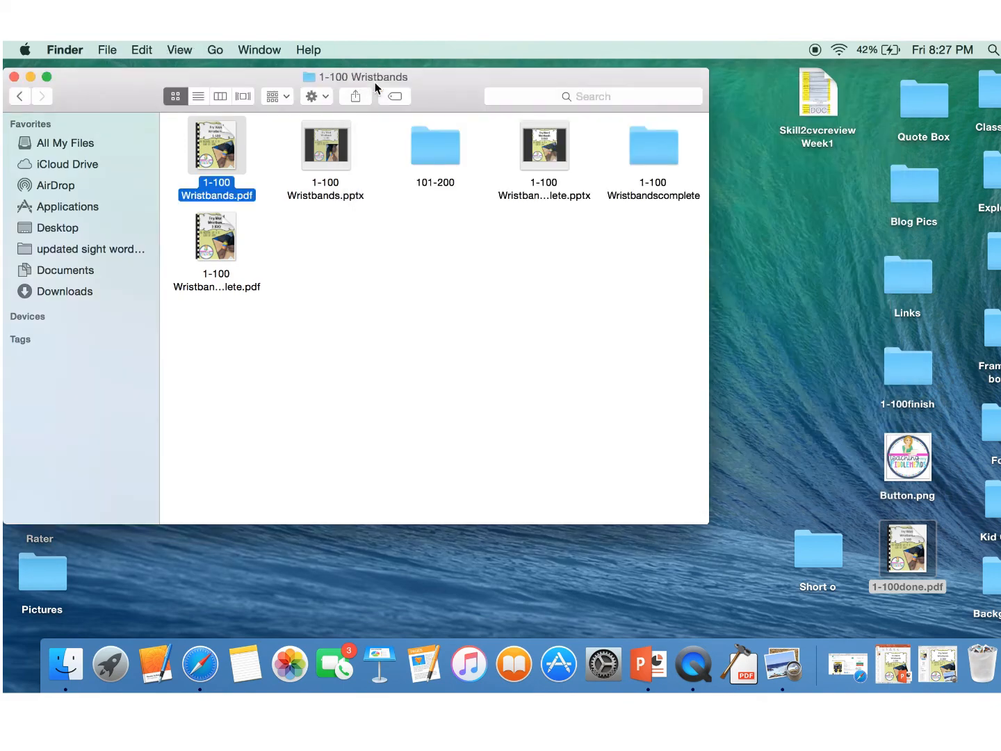